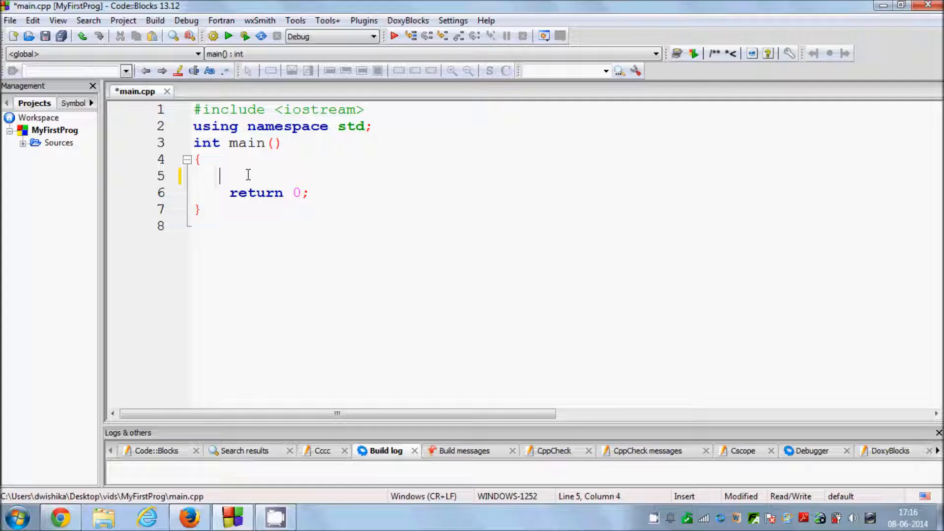
# Declare a char variable named grade in main.
pyautogui.write('char')
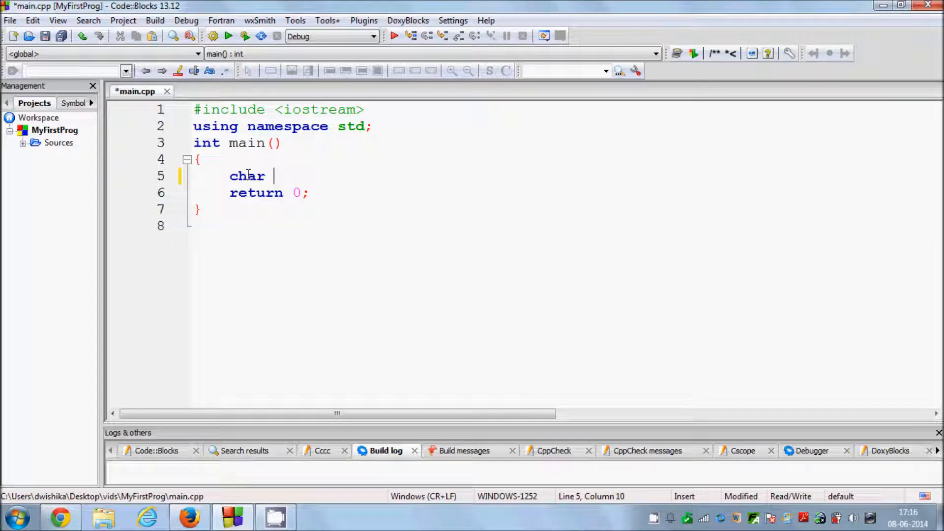
pyautogui.write('g')
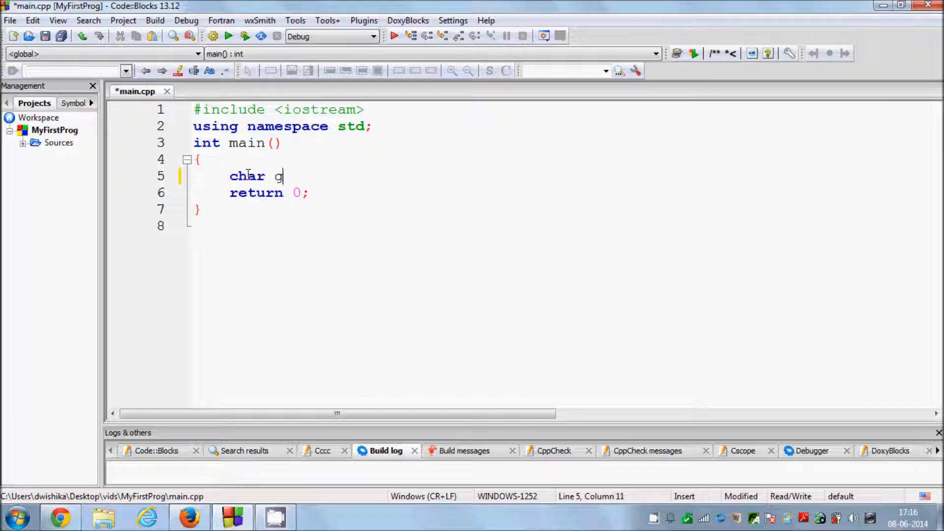
pyautogui.write('rade')
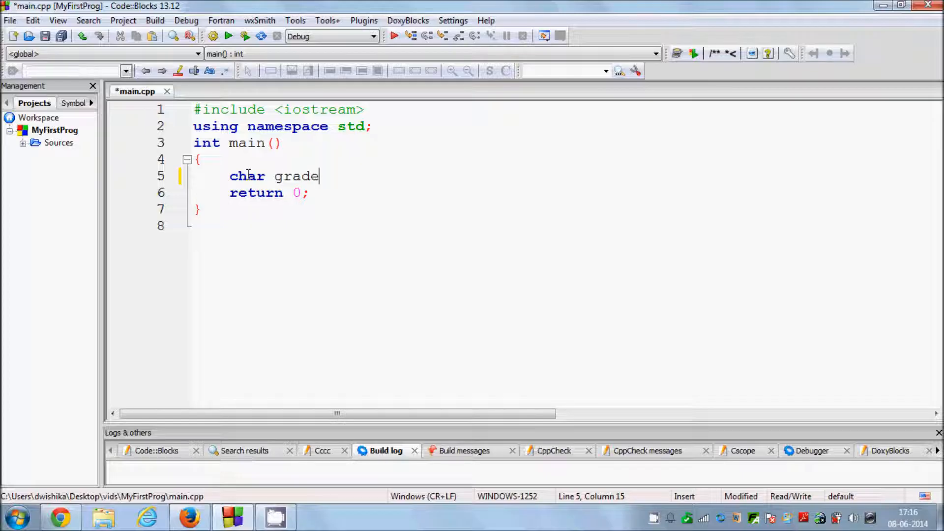
pyautogui.write(';')
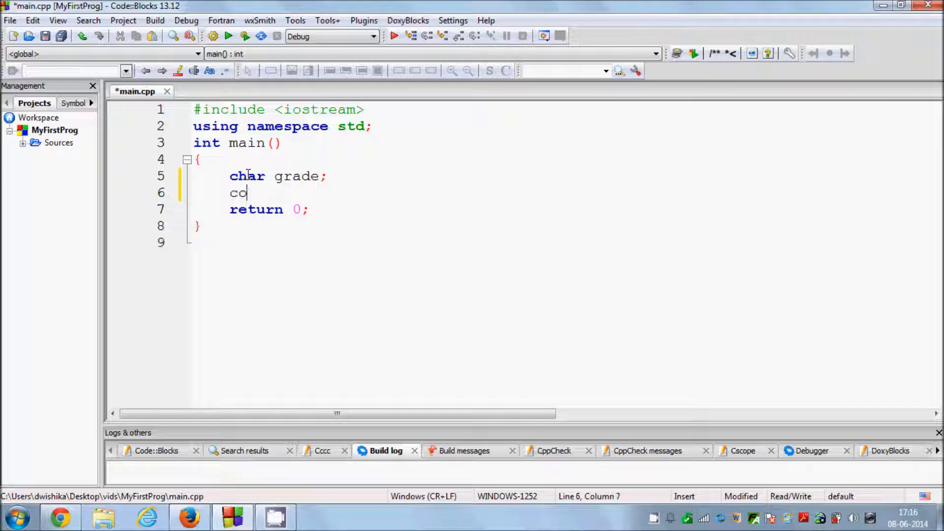
# Print the prompt "Please Enter the grade" followed by endl with cout.
pyautogui.write('ut<')
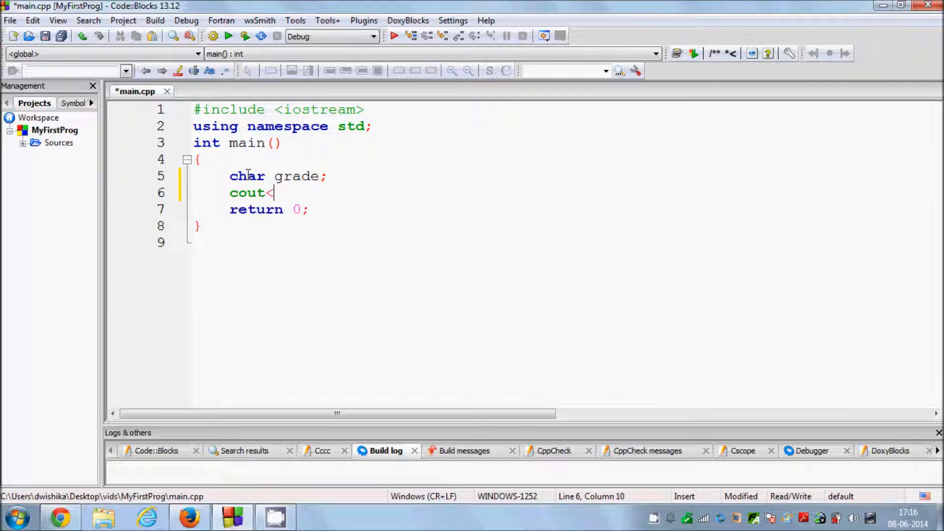
pyautogui.write('<"')
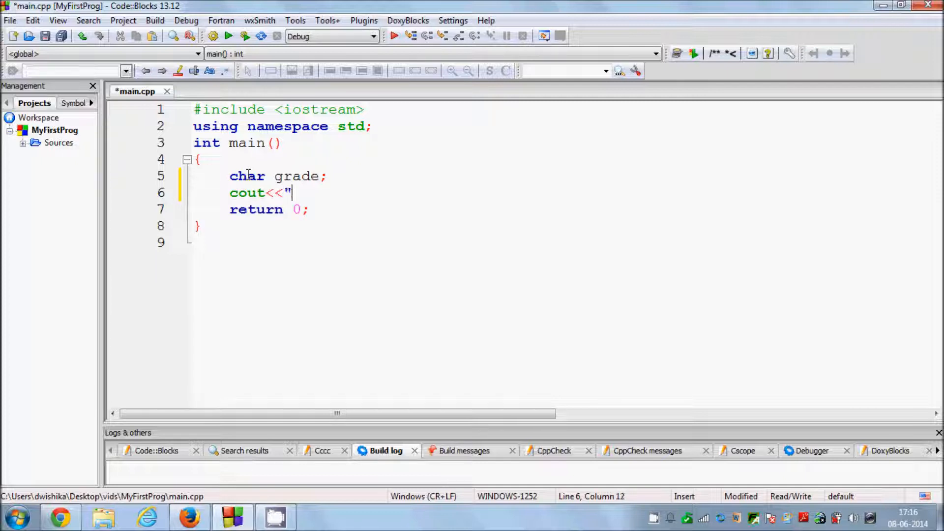
pyautogui.write('Please Enter')
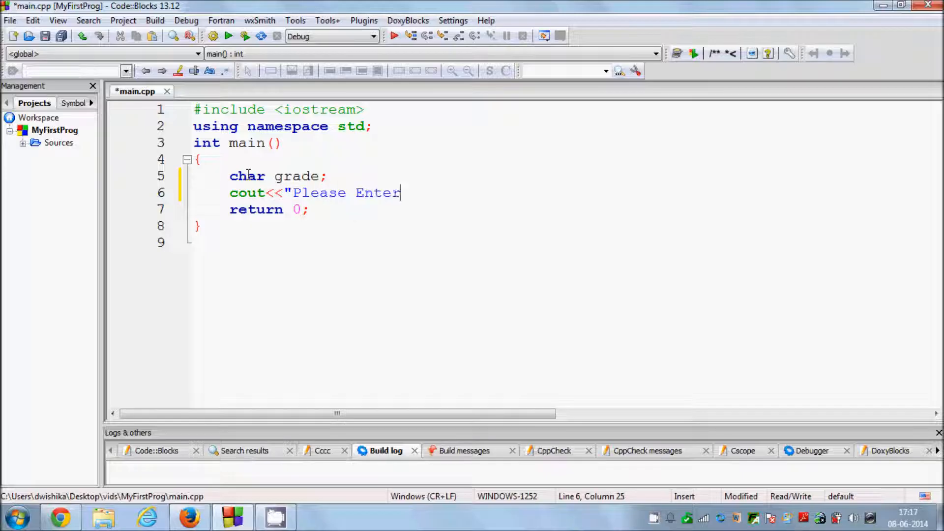
pyautogui.write('the gra')
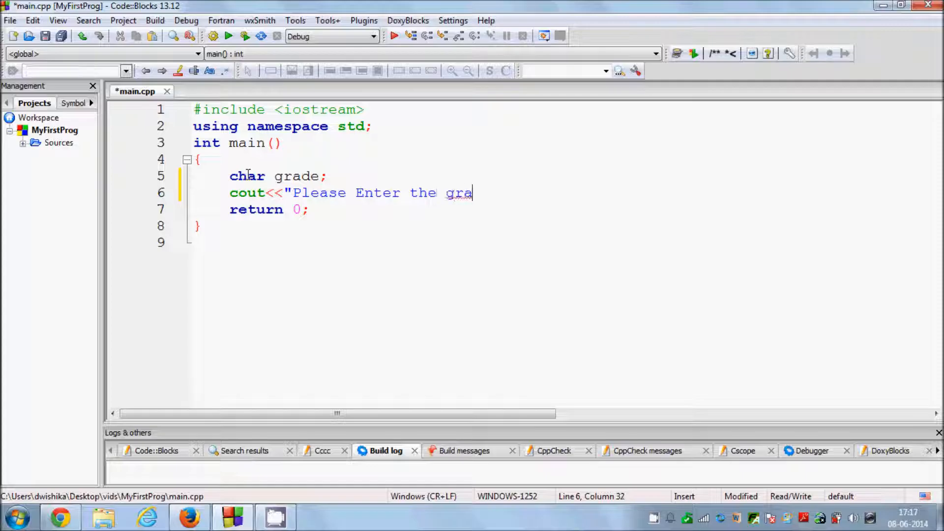
pyautogui.write('de<')
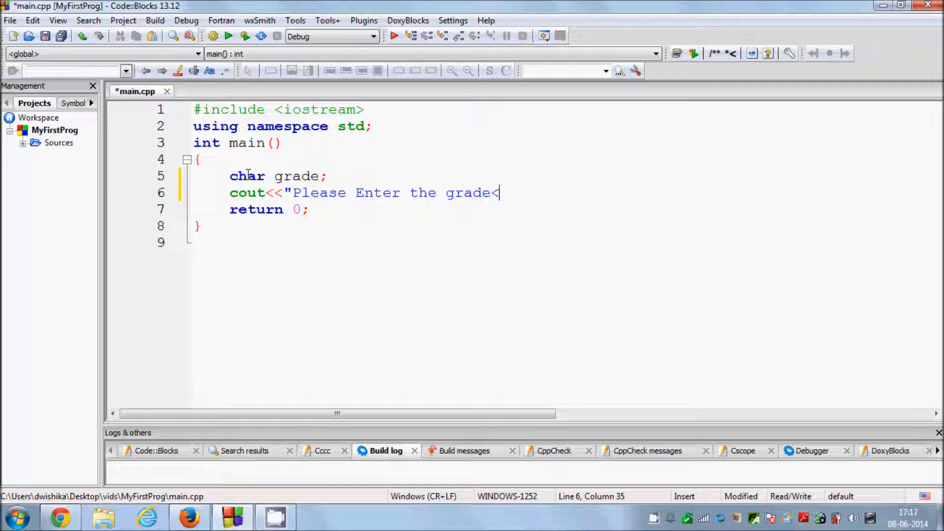
pyautogui.write('<')
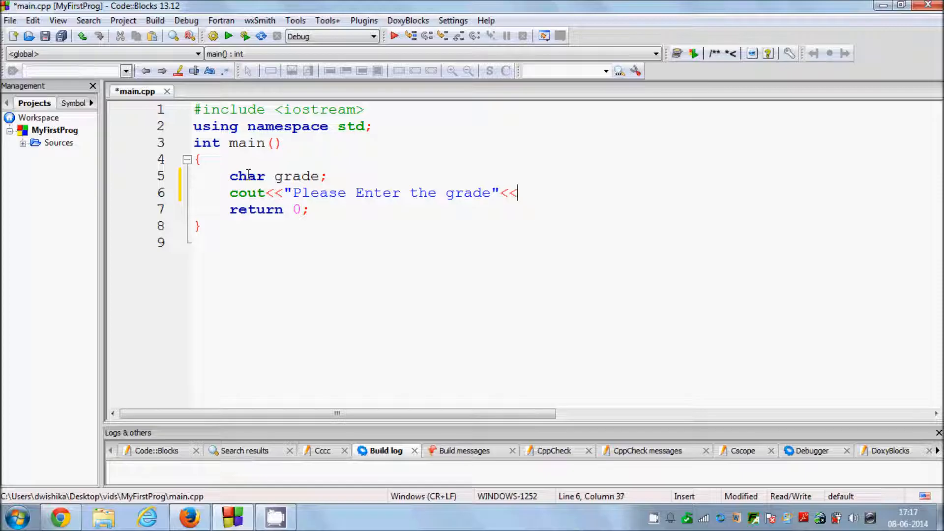
pyautogui.write('endl;')
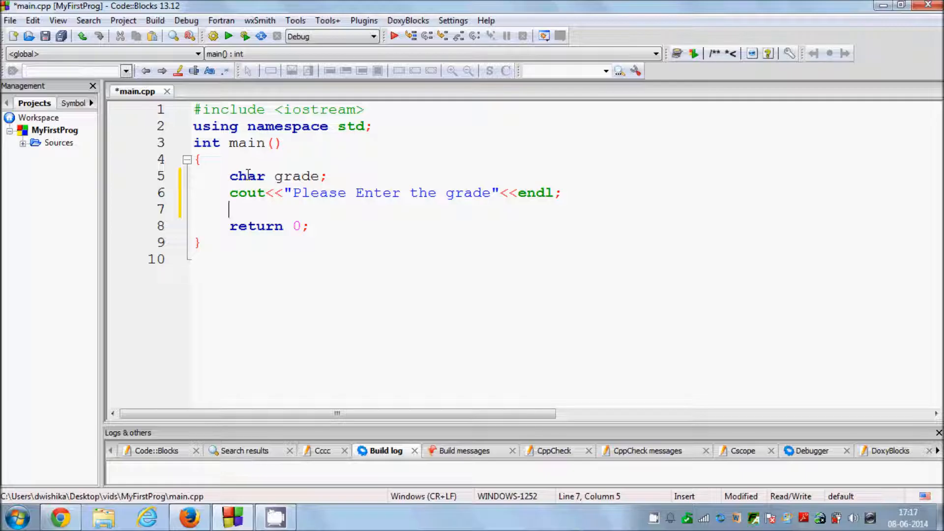
# Read the grade from input with cin>>grade.
pyautogui.write('c')
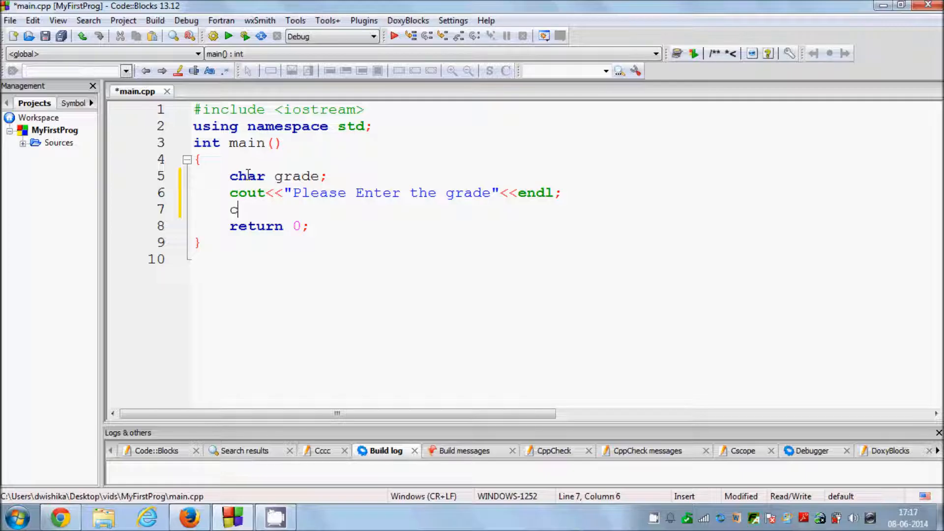
pyautogui.write('in')
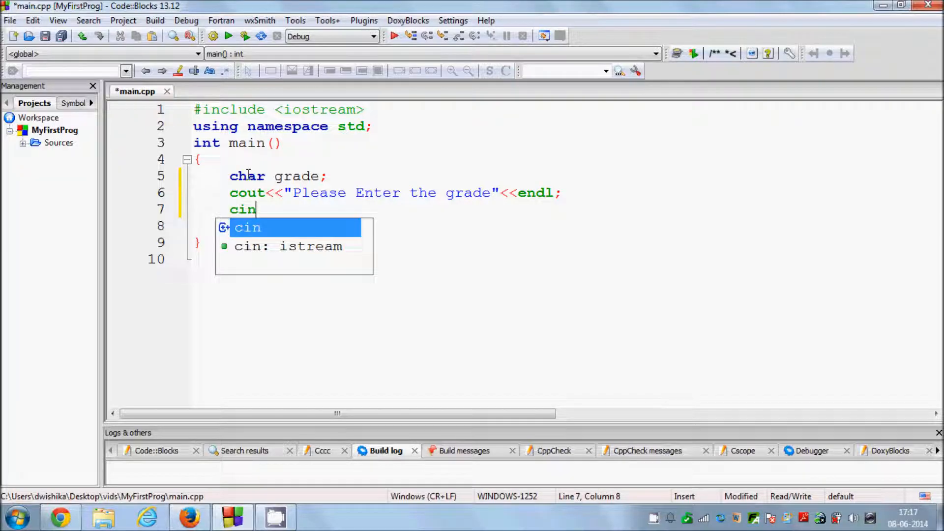
pyautogui.write('>>')
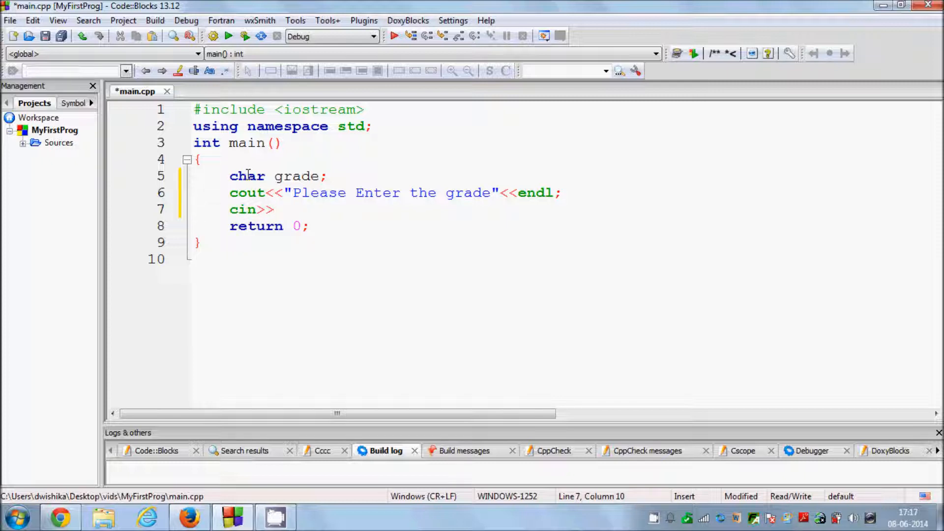
pyautogui.write('grade;')
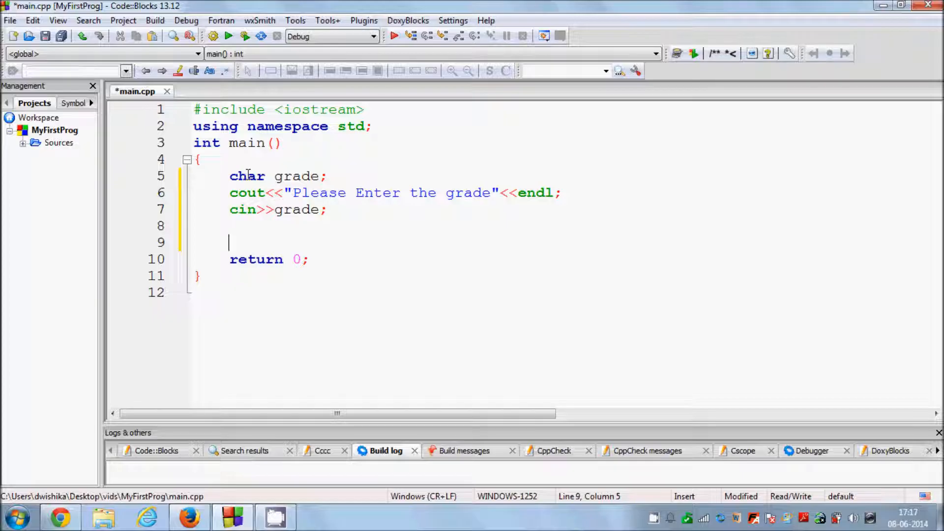
# Add switc(grade) with an auto-inserted empty brace body and move the cursor inside it.
pyautogui.write('sho')
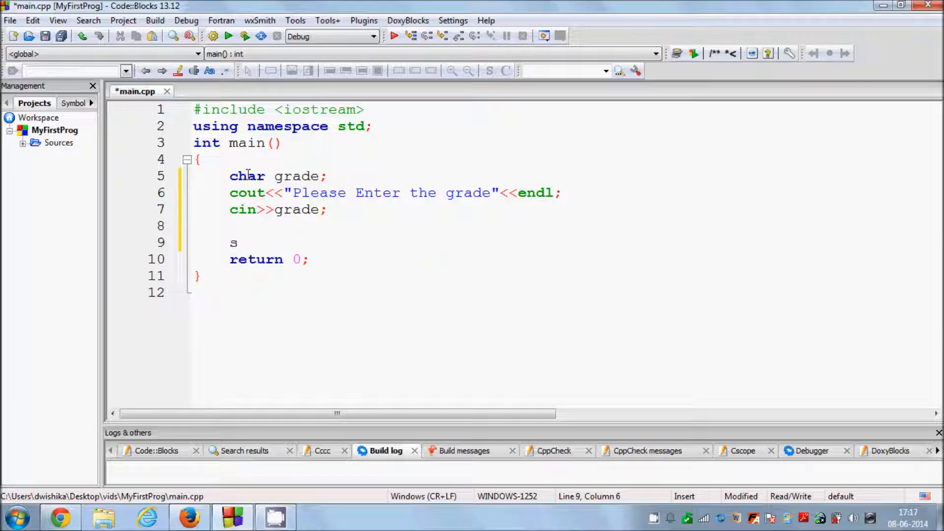
pyautogui.write('witc(')
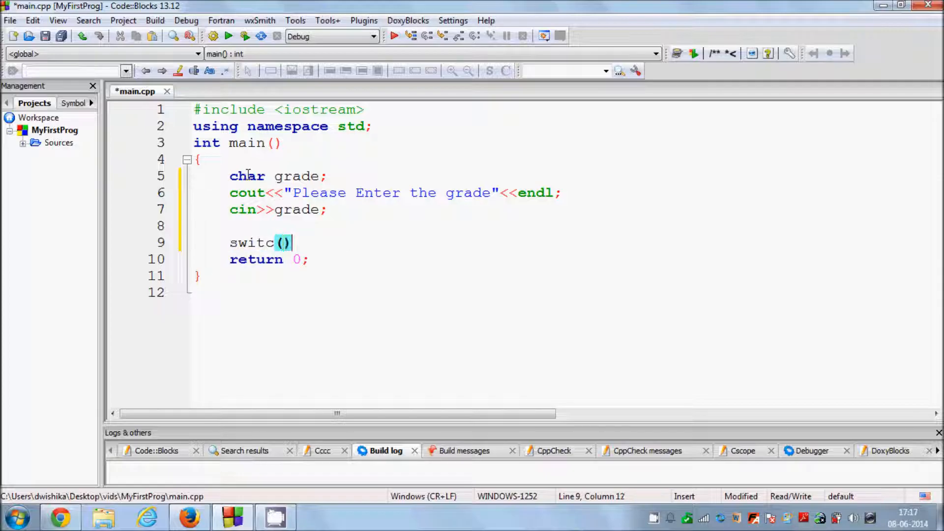
pyautogui.write('{')
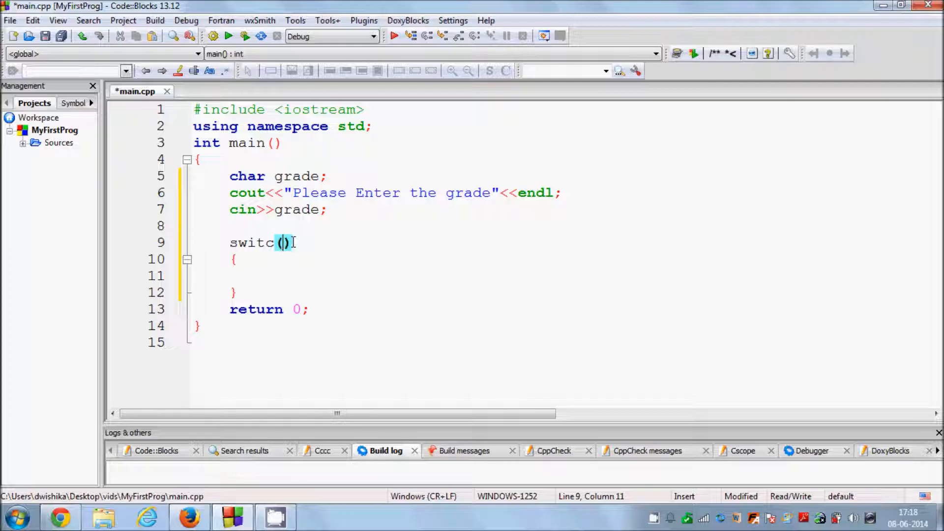
pyautogui.write('grade')
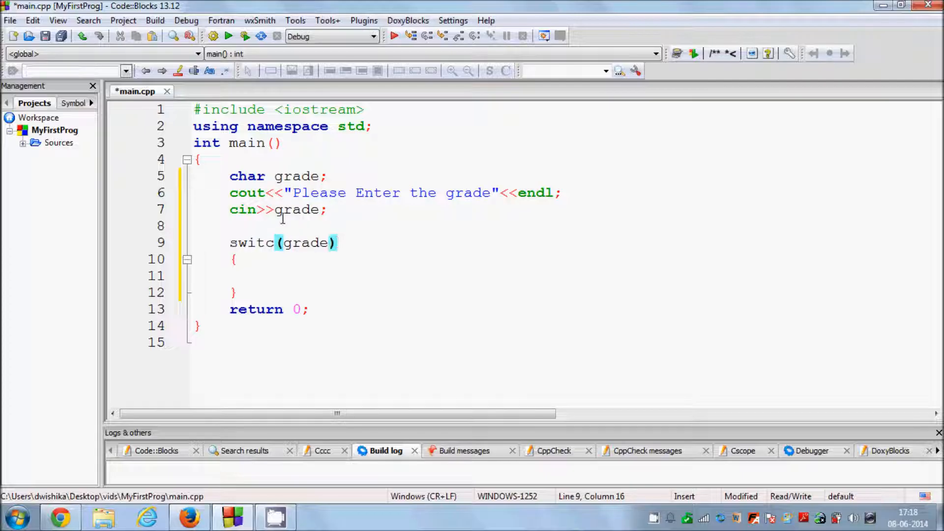
pyautogui.doubleClick(296, 210)
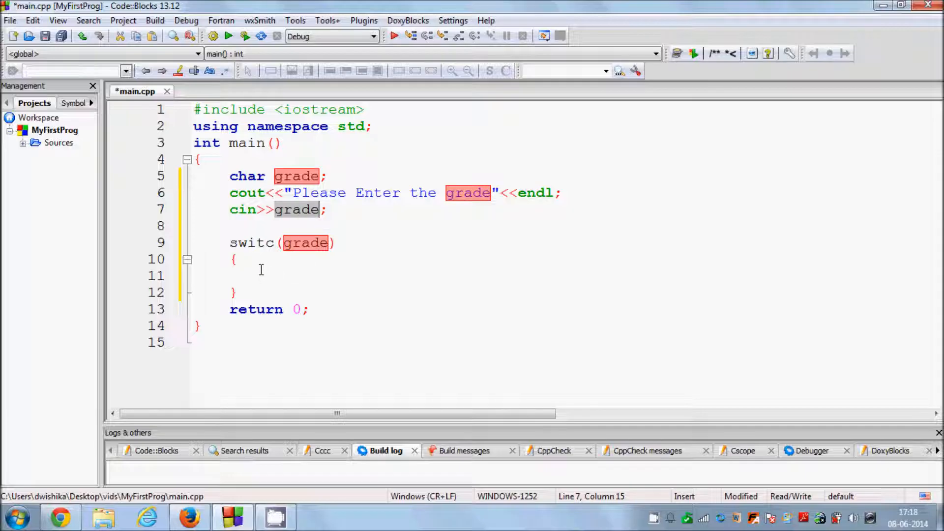
pyautogui.click(260, 276)
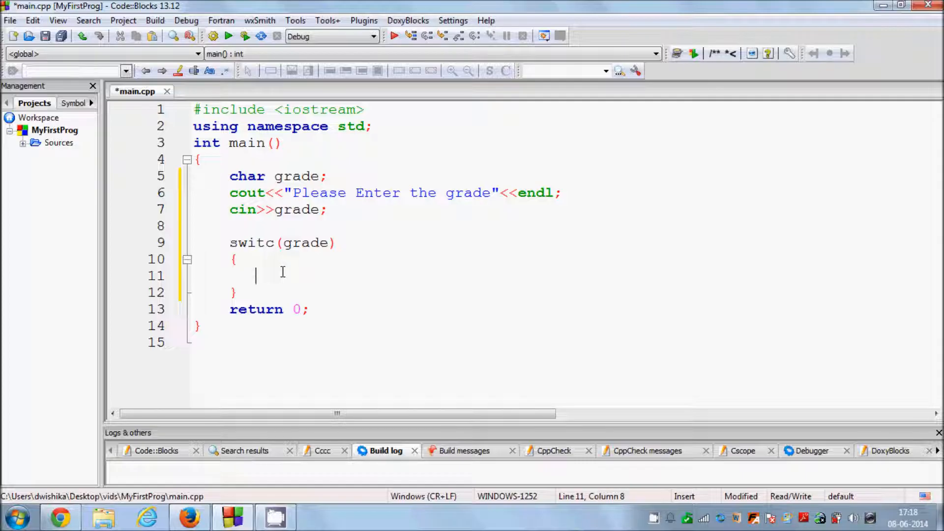
# Write the case 'A': label as the first case inside the switch body.
pyautogui.write('case')
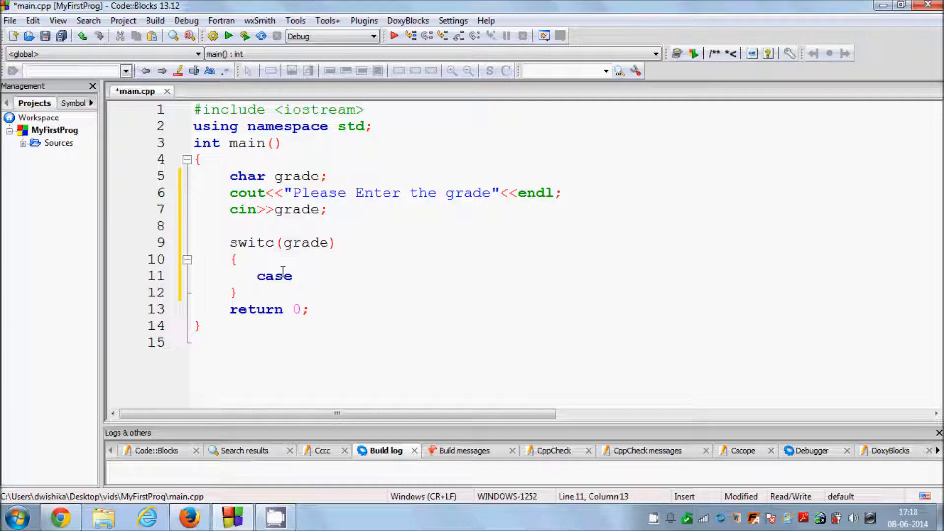
pyautogui.doubleClick(296, 176)
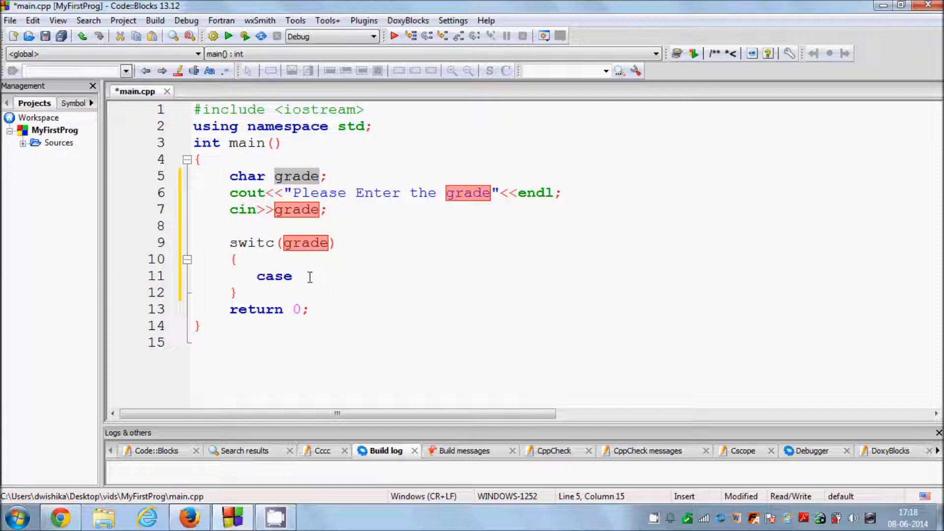
pyautogui.click(303, 276)
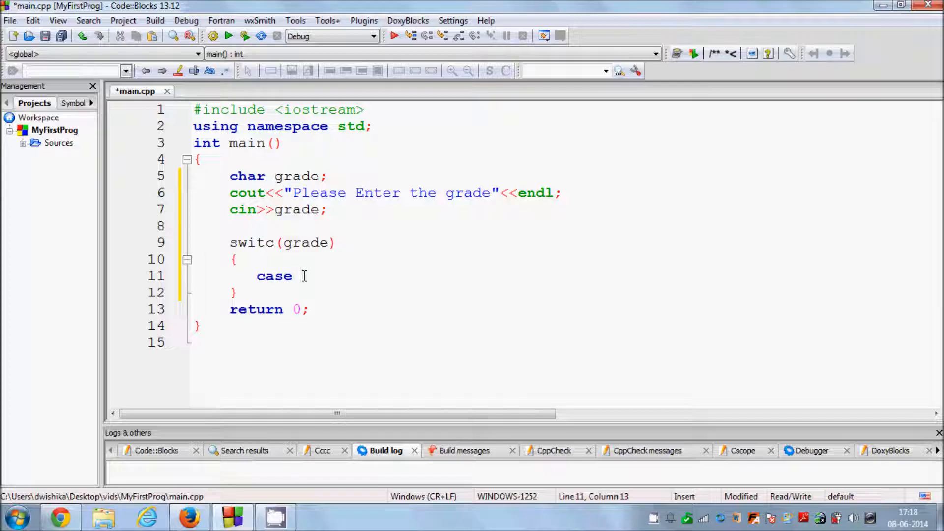
pyautogui.write('1')
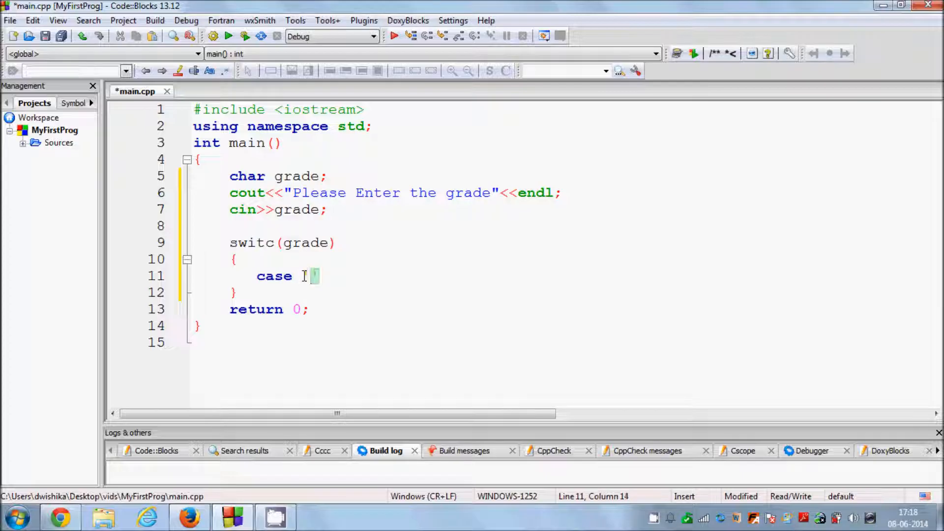
pyautogui.write('A')
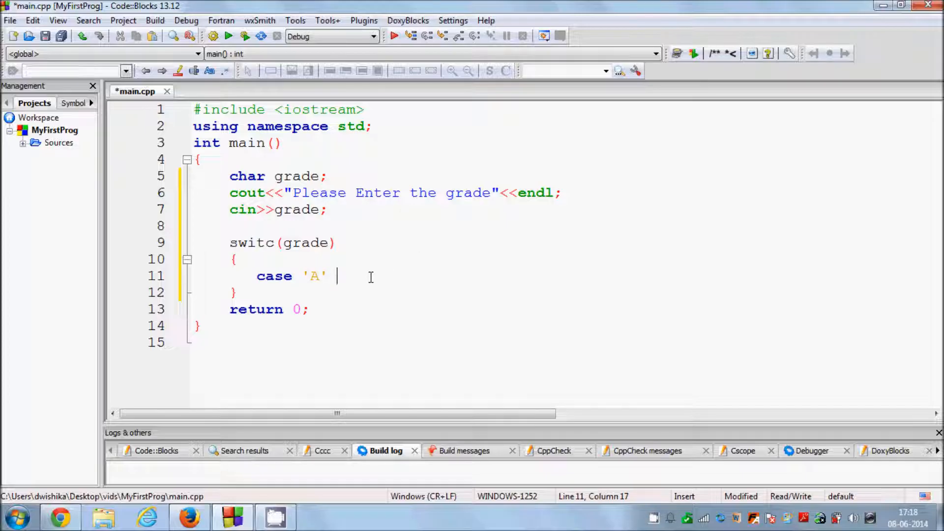
pyautogui.press('Enter')
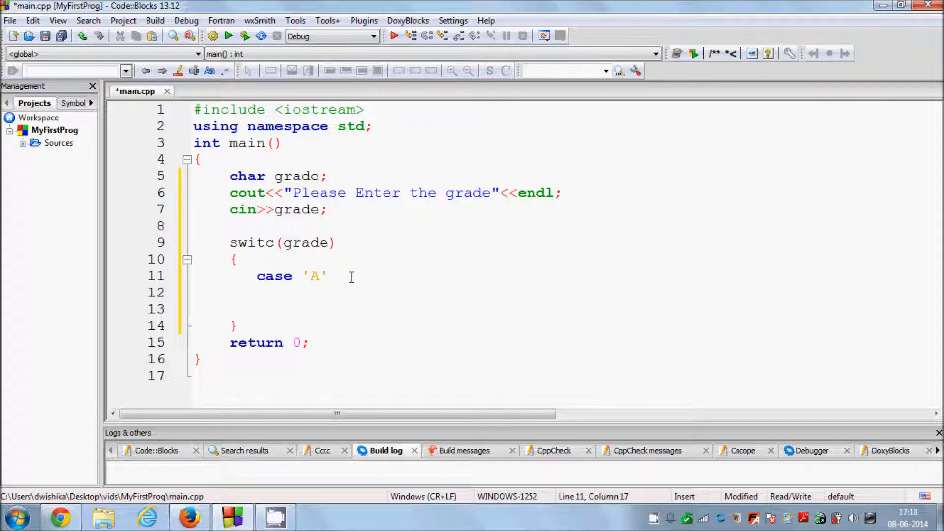
pyautogui.write(':')
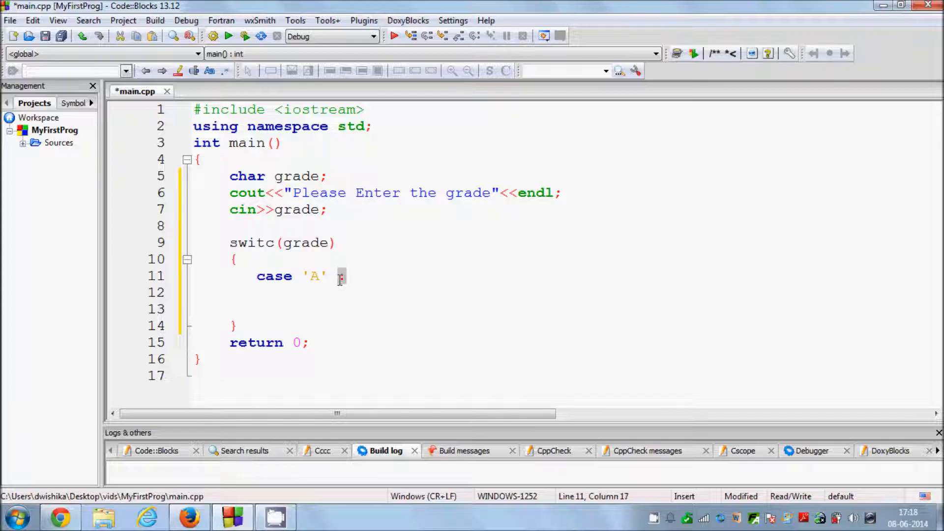
pyautogui.write(':')
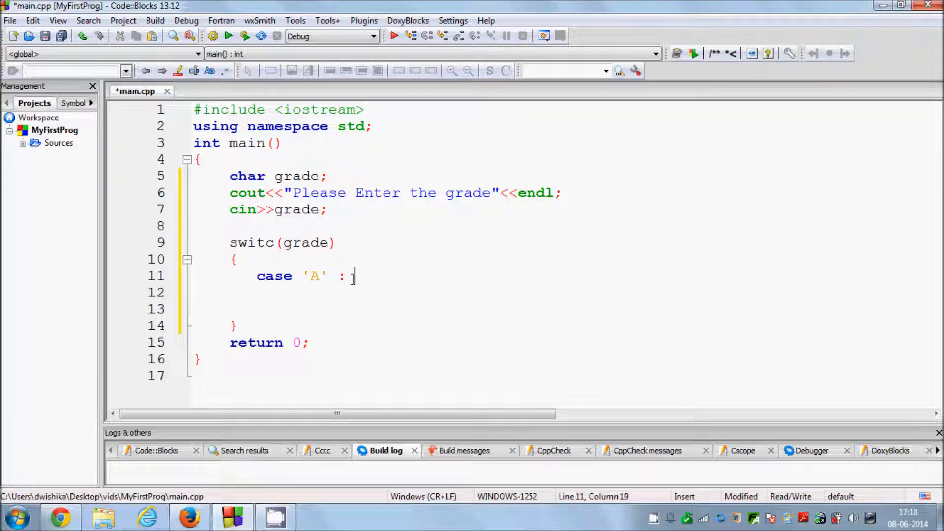
# Make case 'A' print "Excellent" with endl, then add a break statement.
pyautogui.write('co')
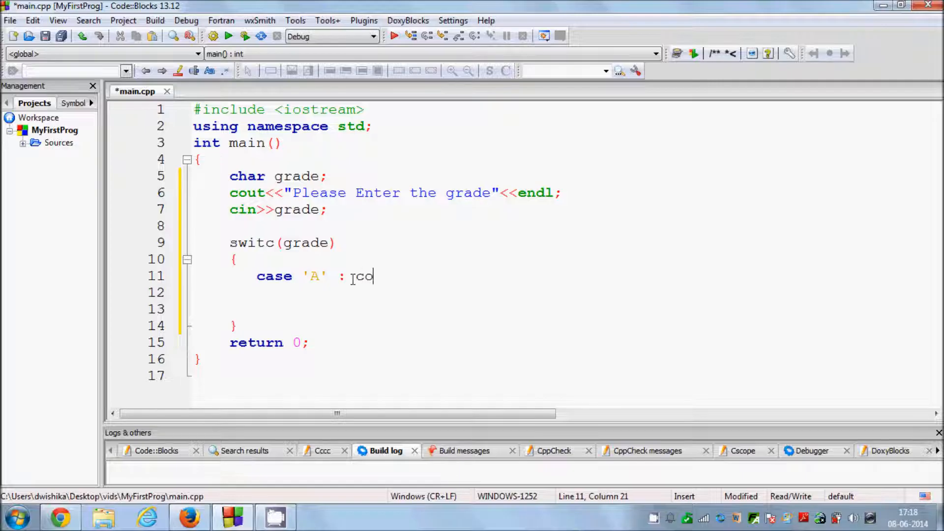
pyautogui.write('ut')
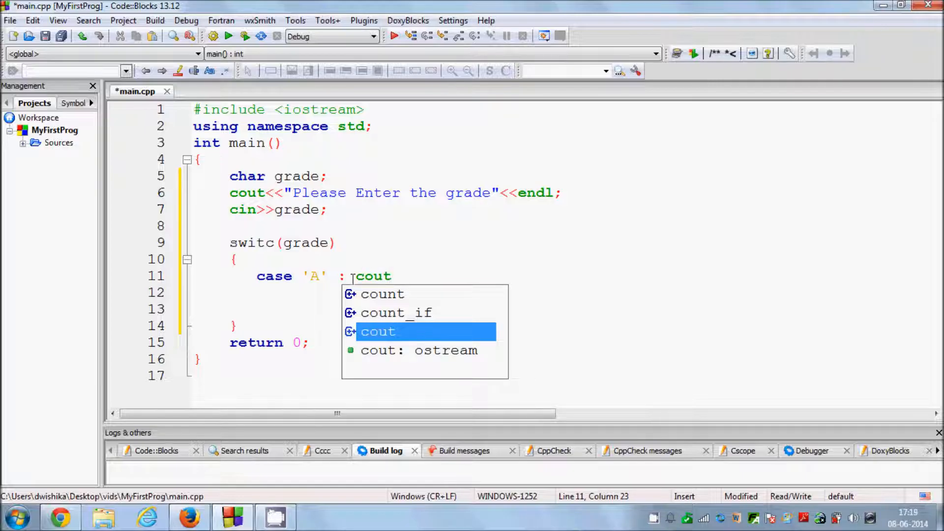
pyautogui.write('<<')
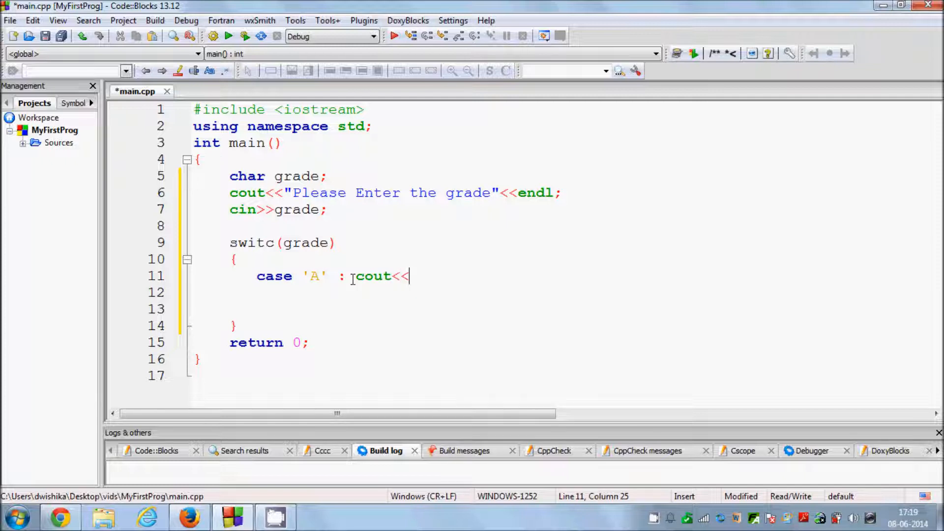
pyautogui.write('""')
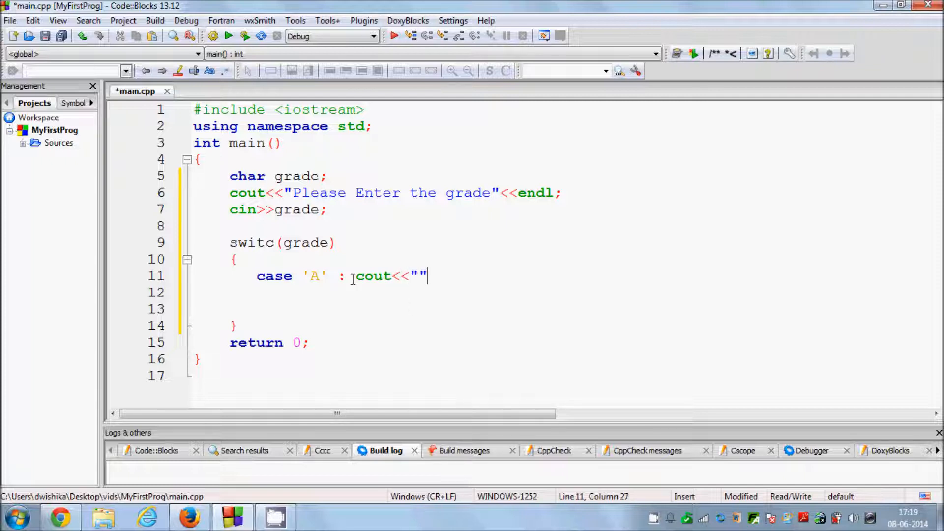
pyautogui.write('E')
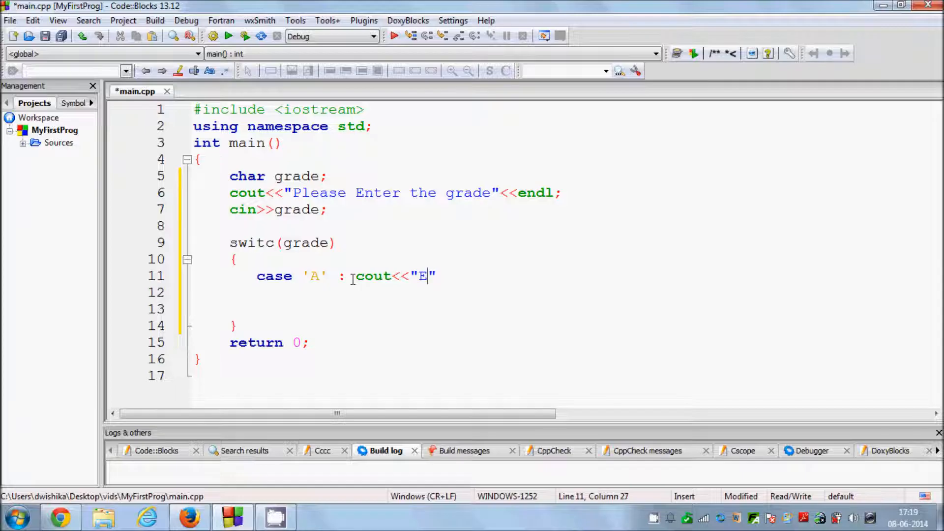
pyautogui.write('xcelle')
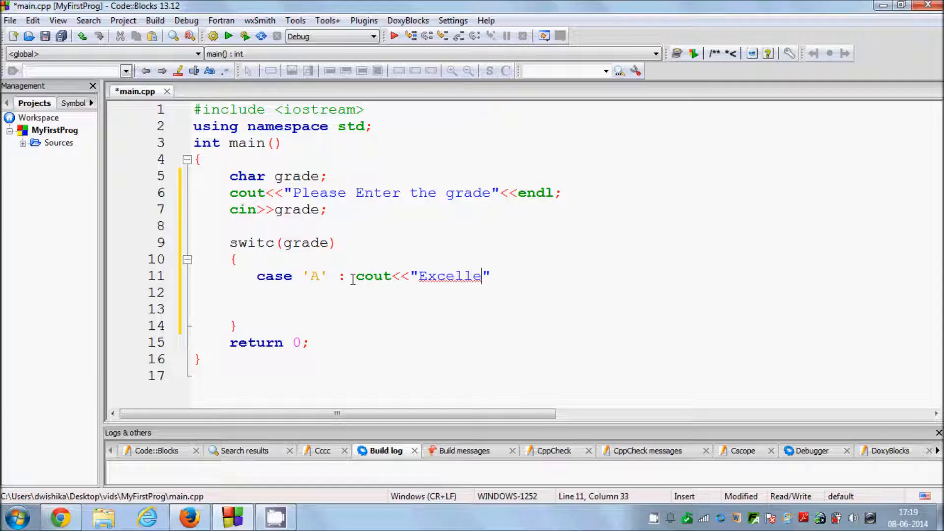
pyautogui.write('nt')
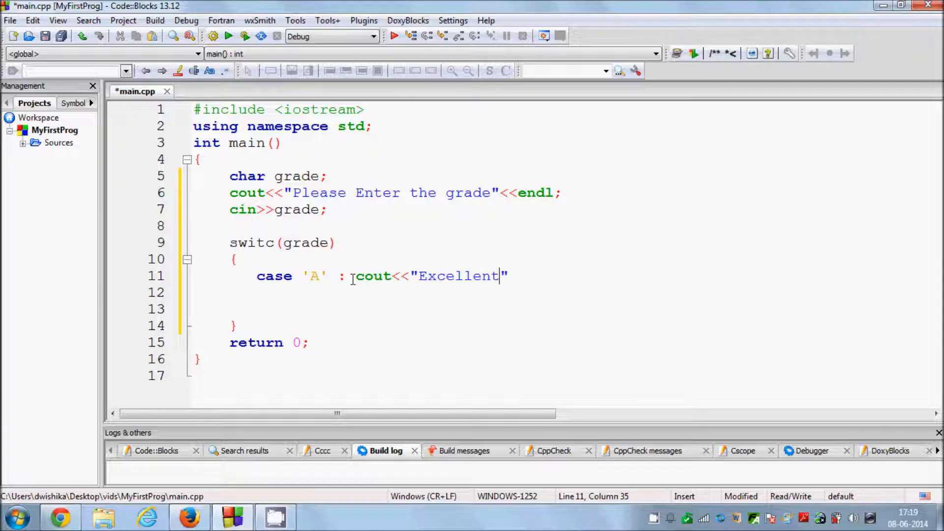
pyautogui.write('<<')
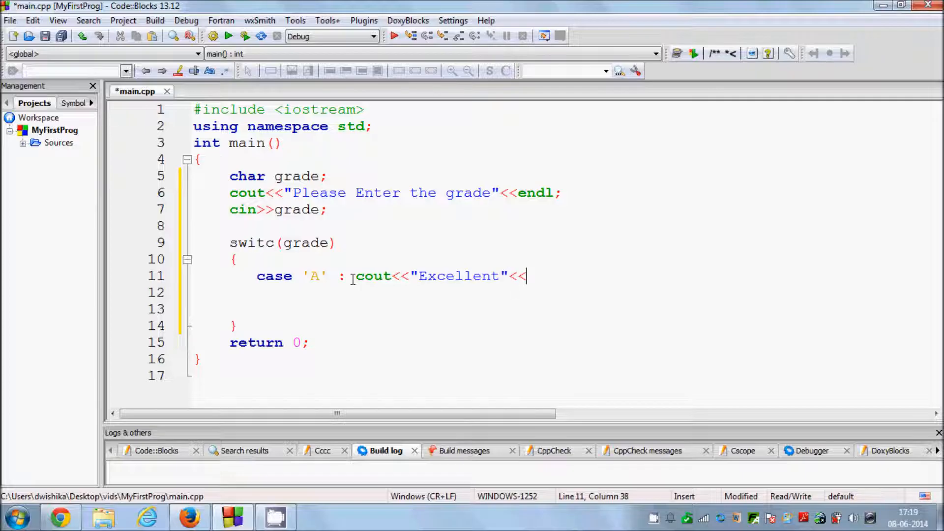
pyautogui.write('endl;')
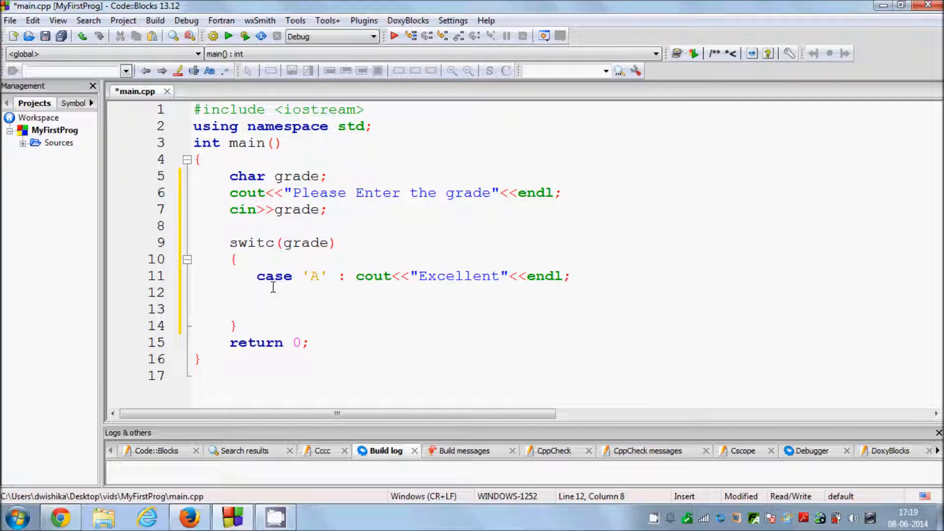
pyautogui.write('break;')
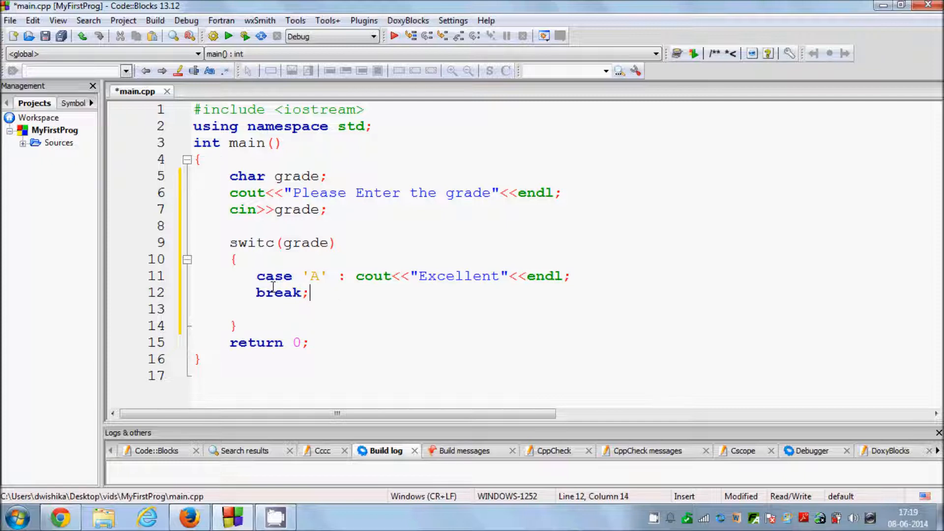
pyautogui.moveTo(333, 293)
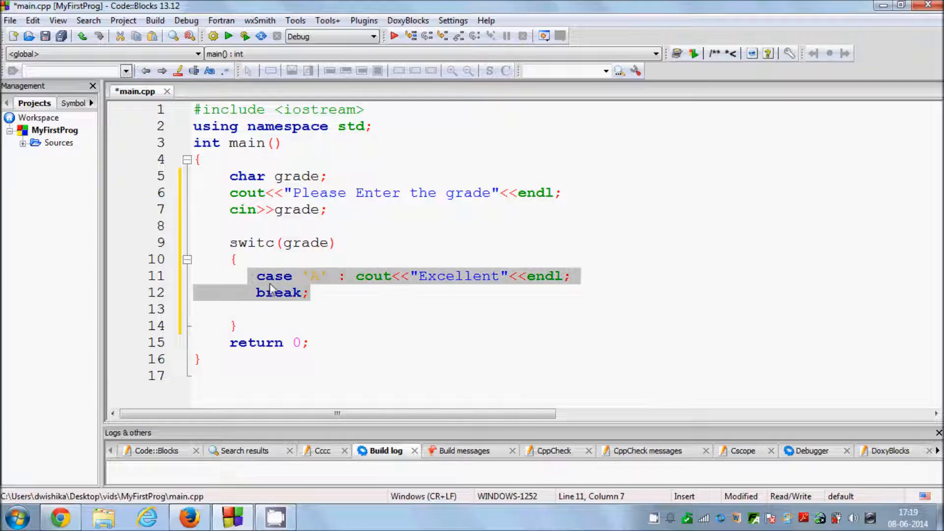
# Paste the case 'A' lines and turn them into case 'B' printing "Very Good".
pyautogui.press('ctrl+v')
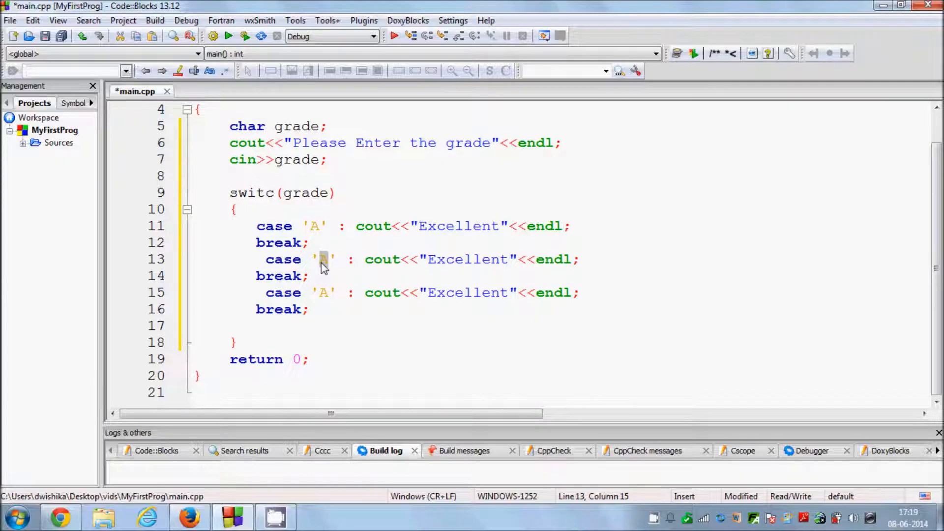
pyautogui.write('B')
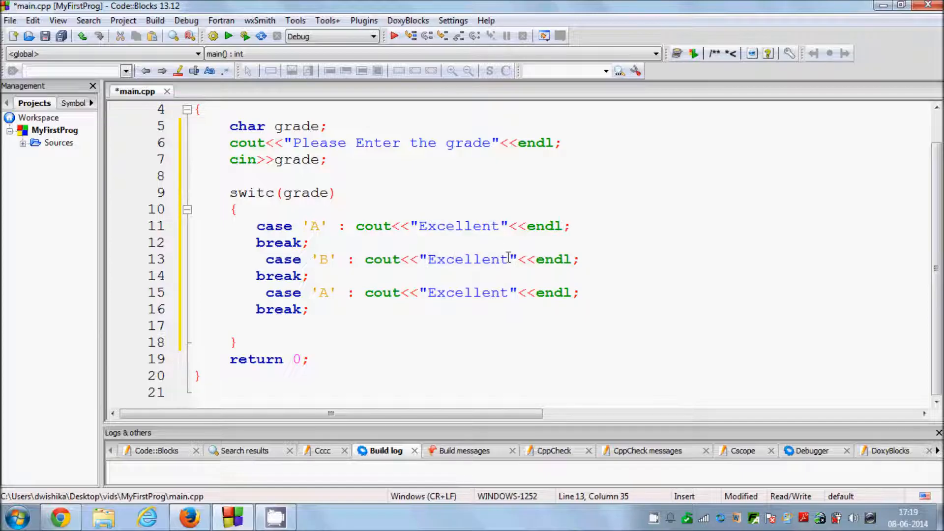
pyautogui.doubleClick(468, 259)
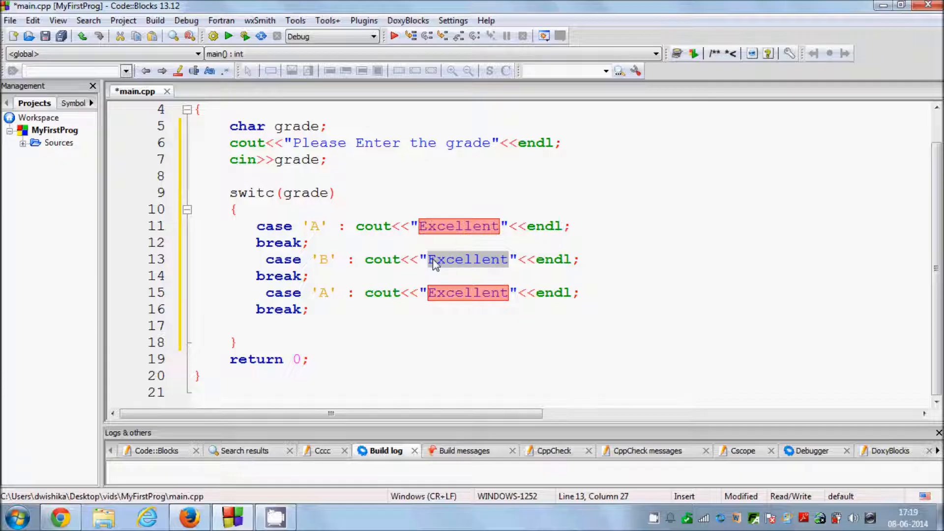
pyautogui.write('Very G')
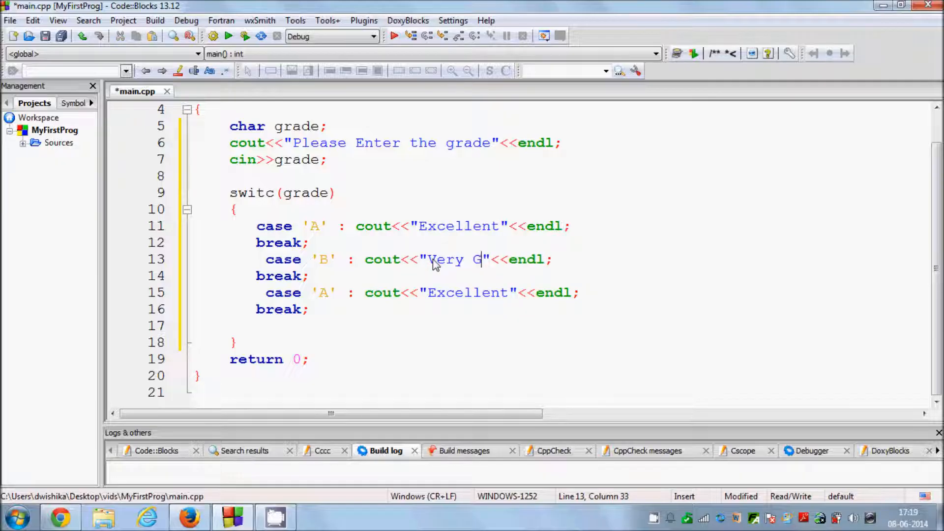
pyautogui.write('ood')
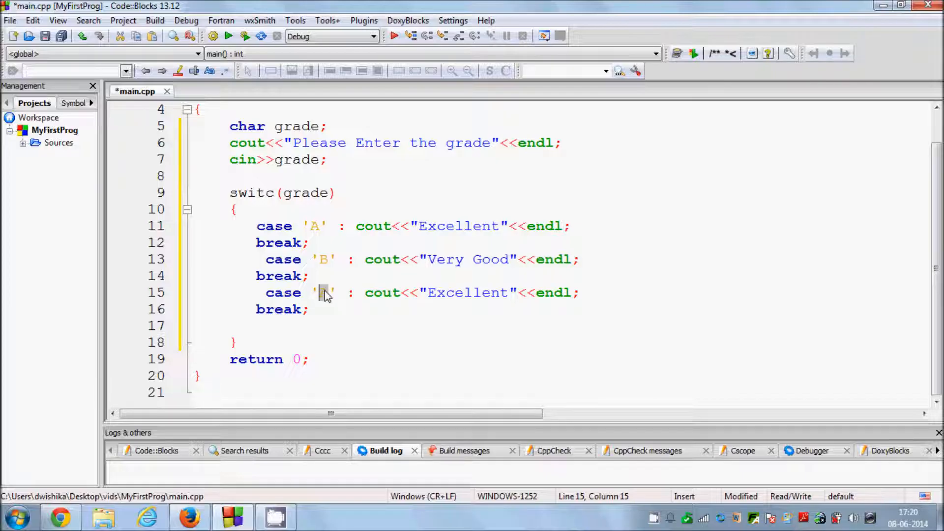
# Turn the next pasted copy into case 'C' printing "You Passed".
pyautogui.write('C')
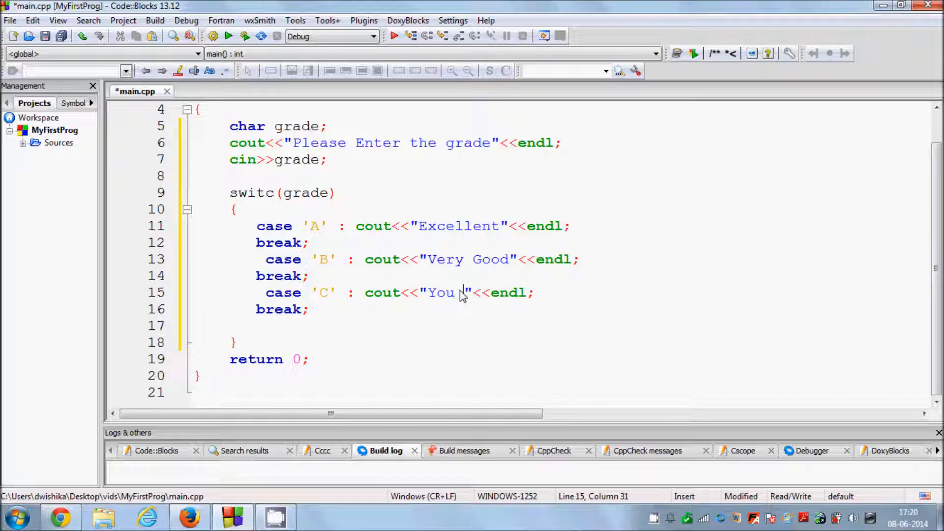
pyautogui.write('Passed')
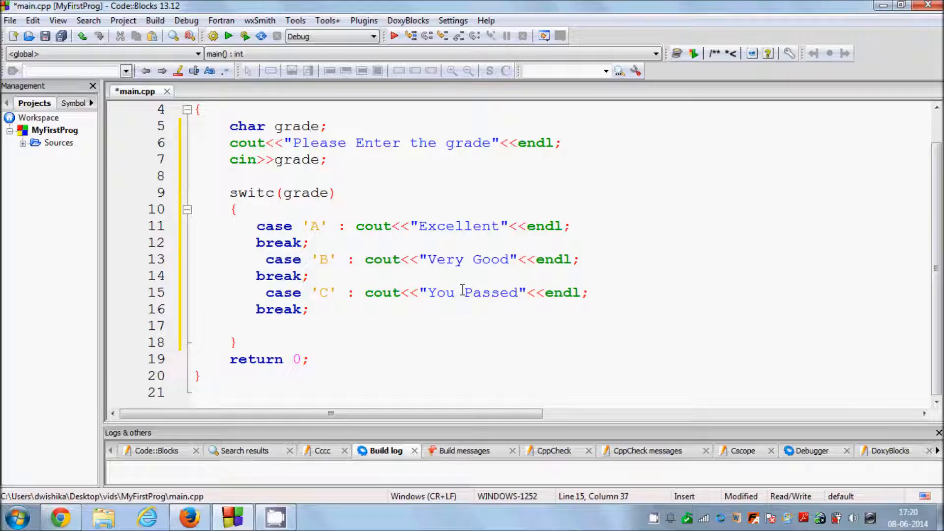
pyautogui.click(307, 309)
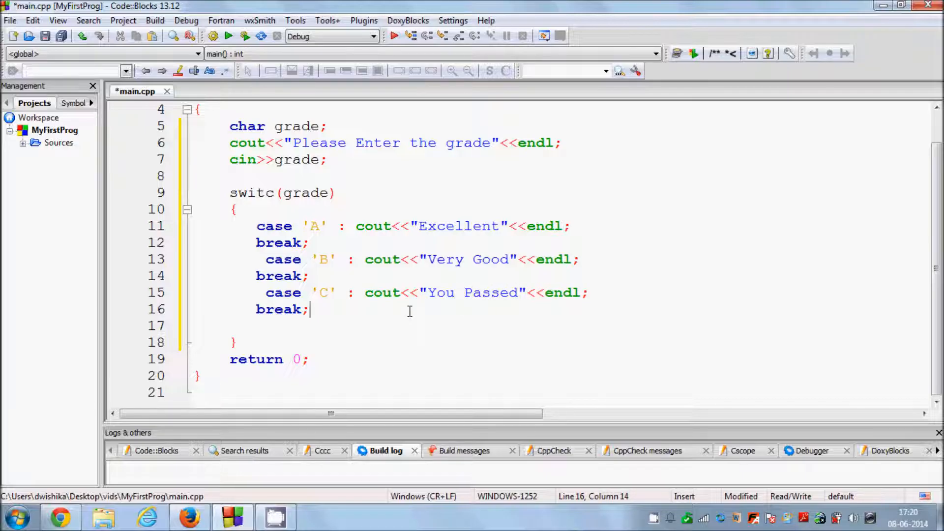
pyautogui.moveTo(341, 298)
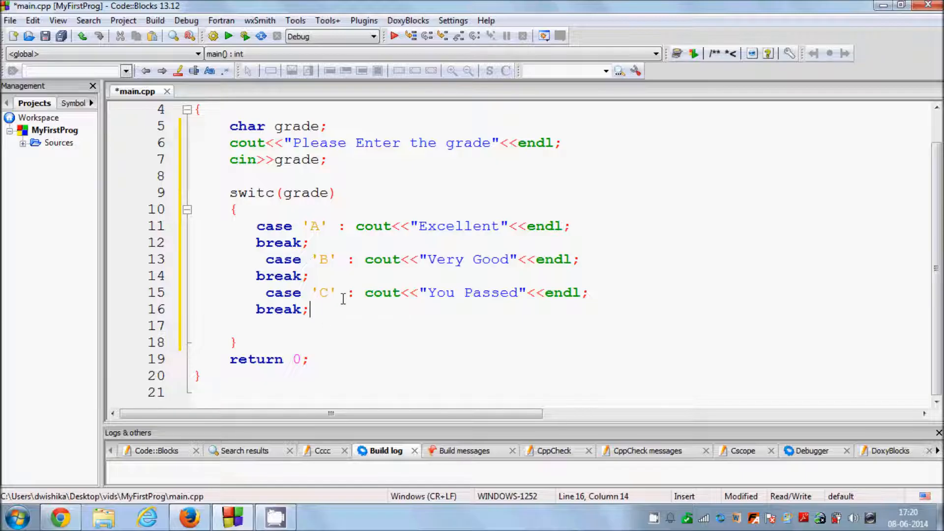
pyautogui.moveTo(318, 307)
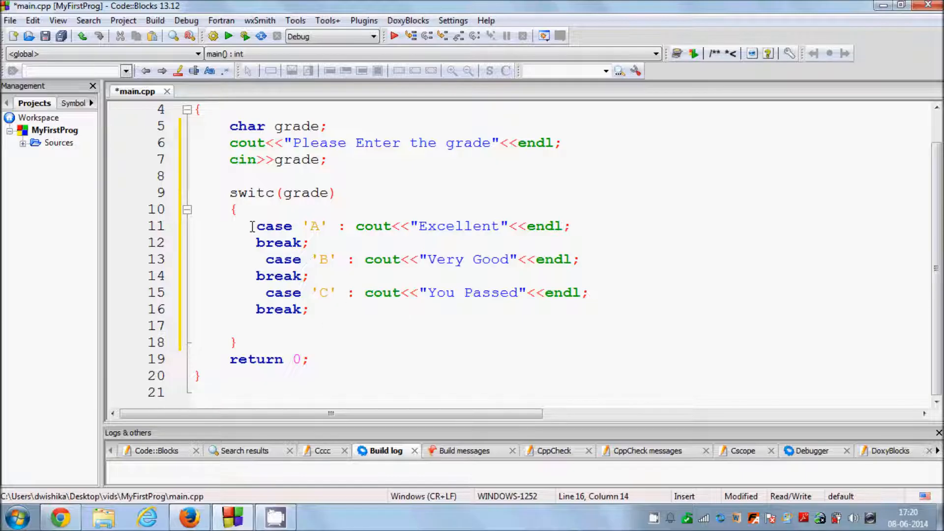
# Add a default: label on a new line after case 'C''s break.
pyautogui.moveTo(253, 227); pyautogui.dragTo(335, 259)
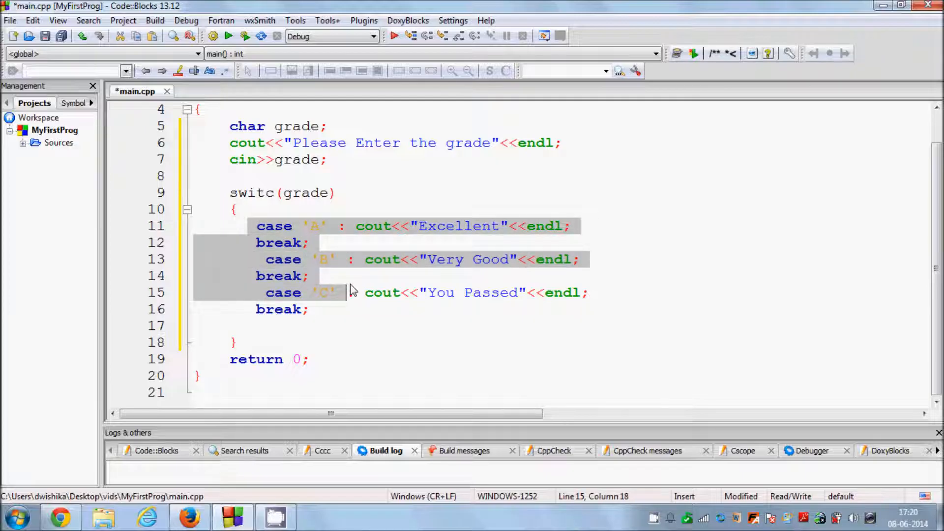
pyautogui.click(319, 226)
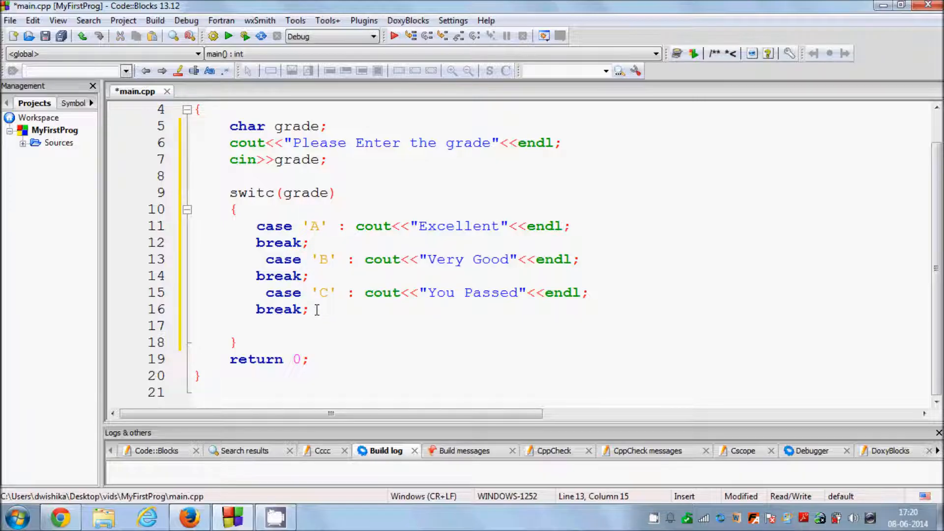
pyautogui.click(307, 310)
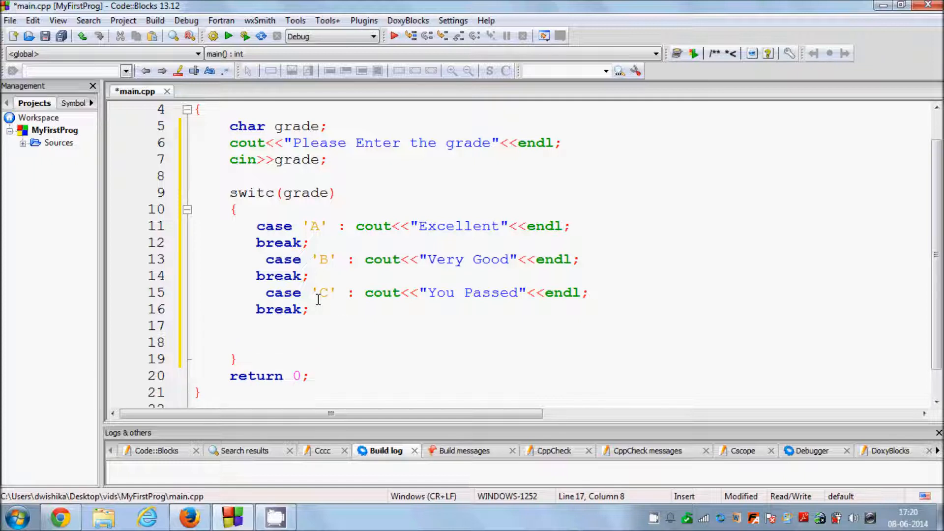
pyautogui.write('de')
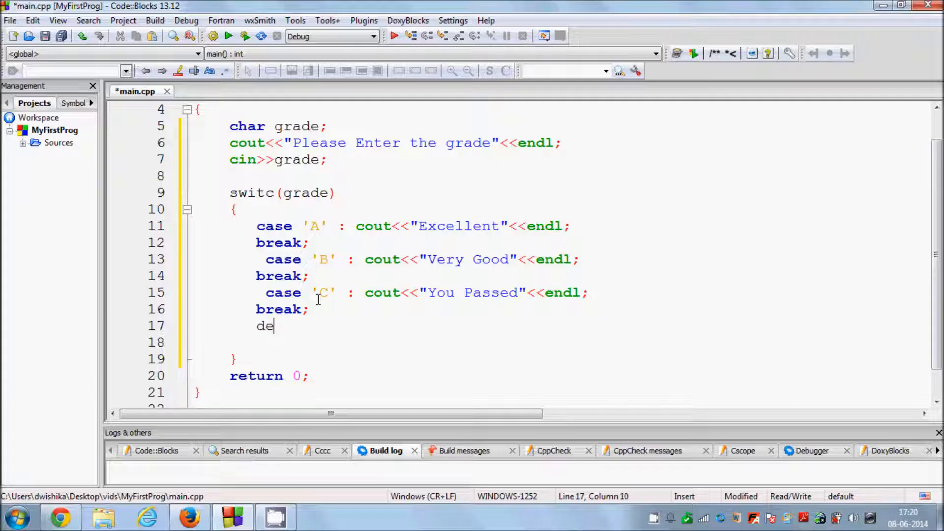
pyautogui.write('fault:')
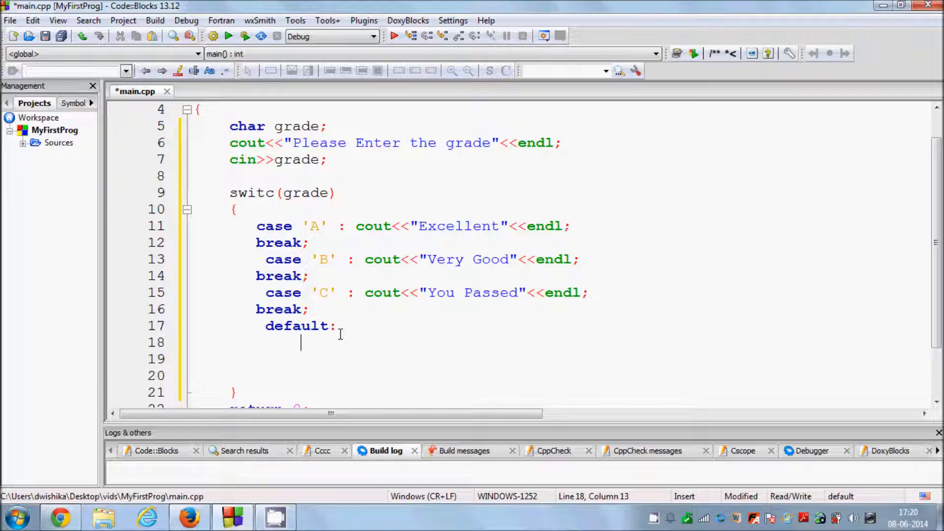
# Make the default branch print "Invalid Entry" followed by endl.
pyautogui.write('cout')
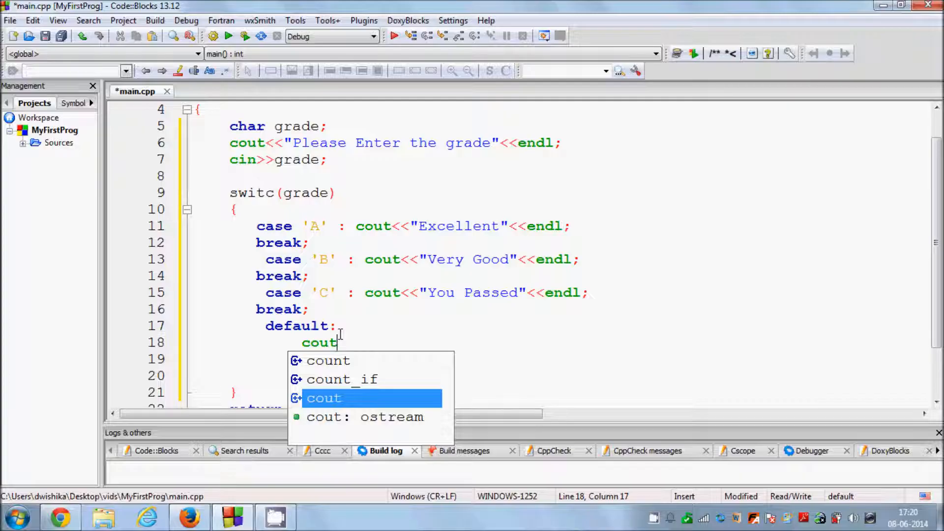
pyautogui.write('<<')
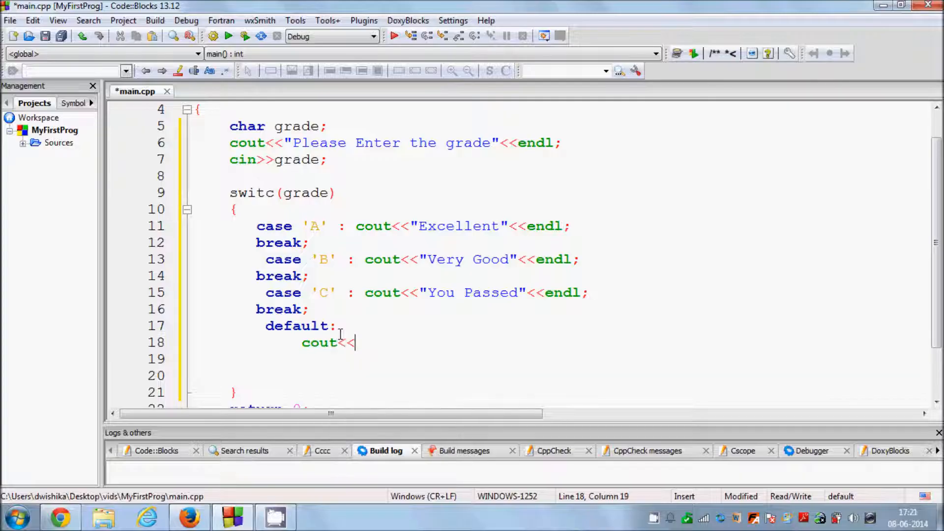
pyautogui.write('""')
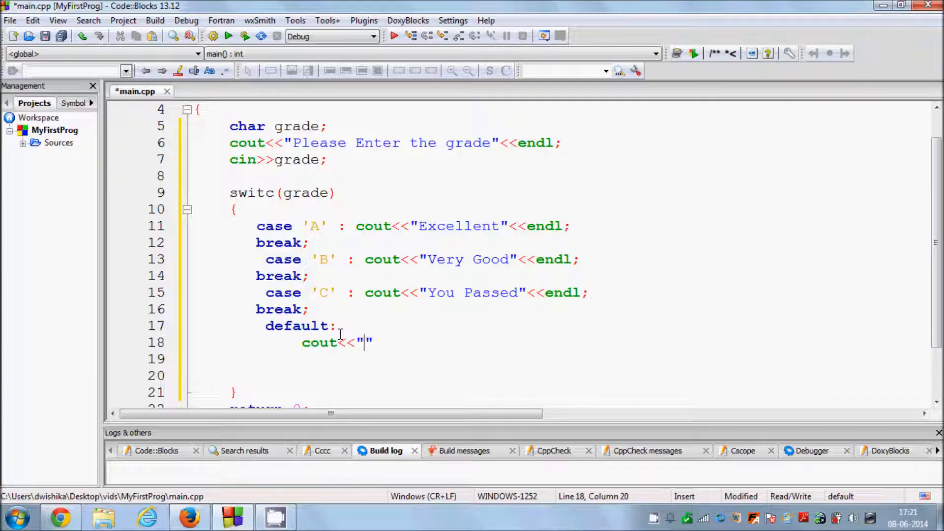
pyautogui.write('Invalid E')
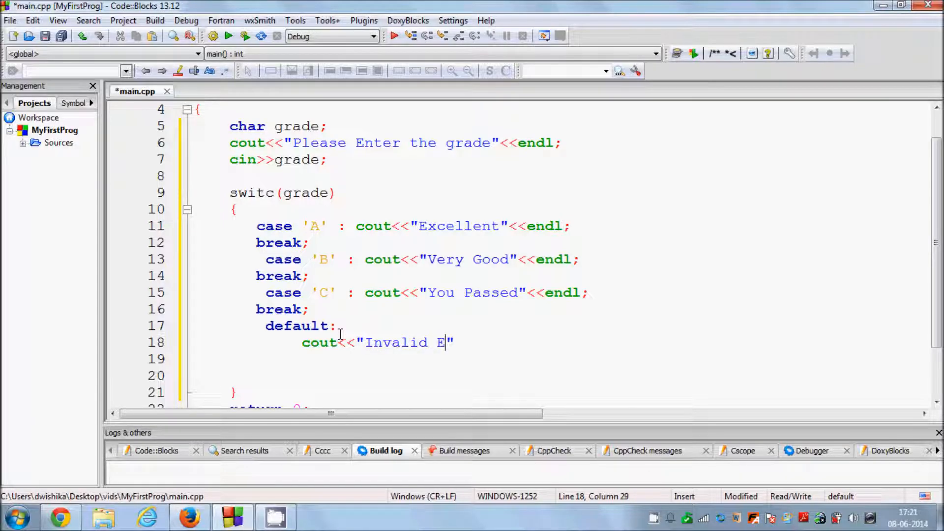
pyautogui.write('nty')
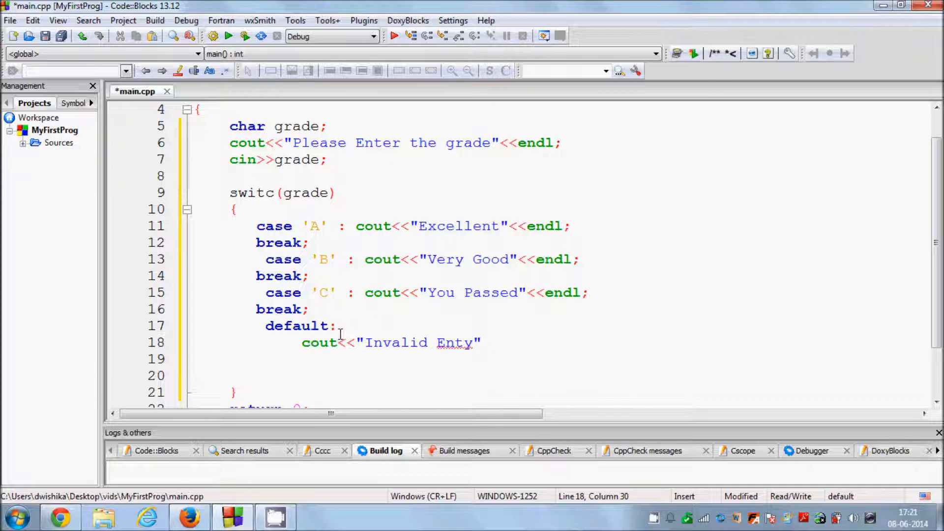
pyautogui.write('r')
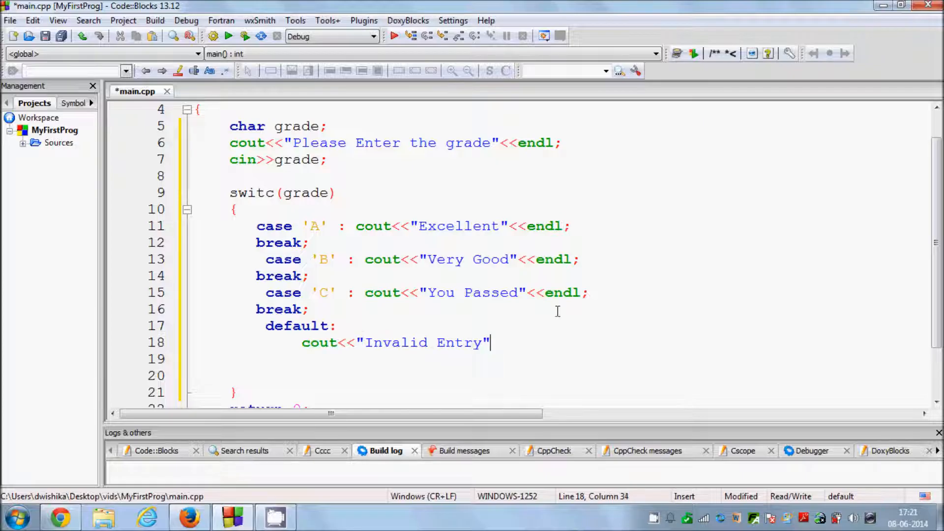
pyautogui.write('<<endl;')
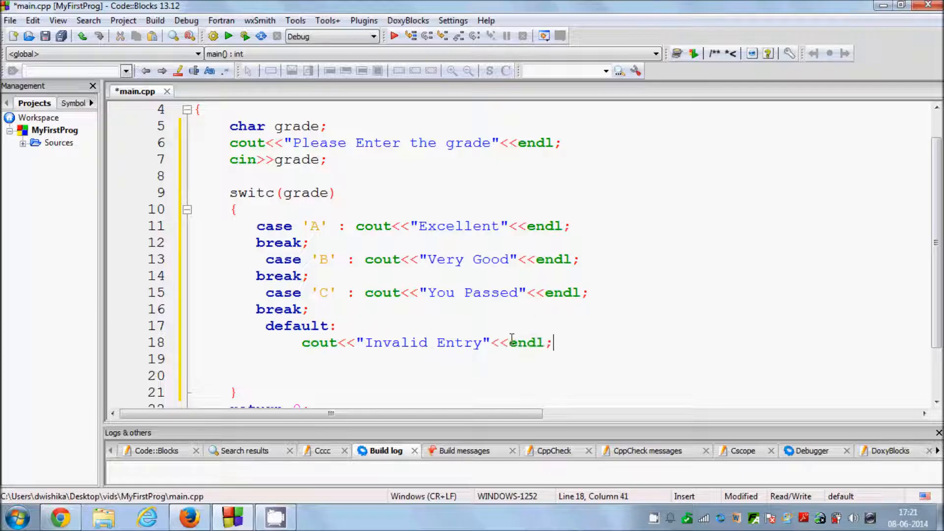
pyautogui.scroll(-3)
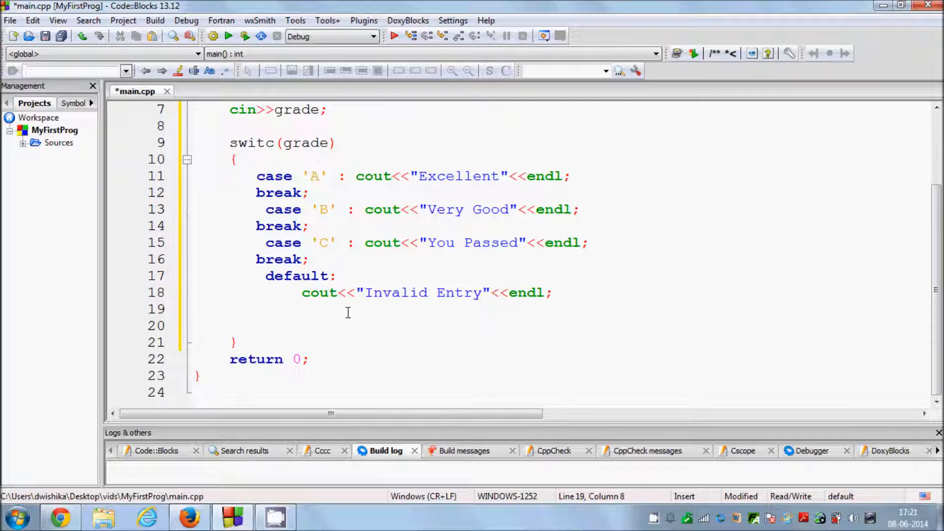
# End the default branch with break; and correct switc on line 9 to switch.
pyautogui.write('b')
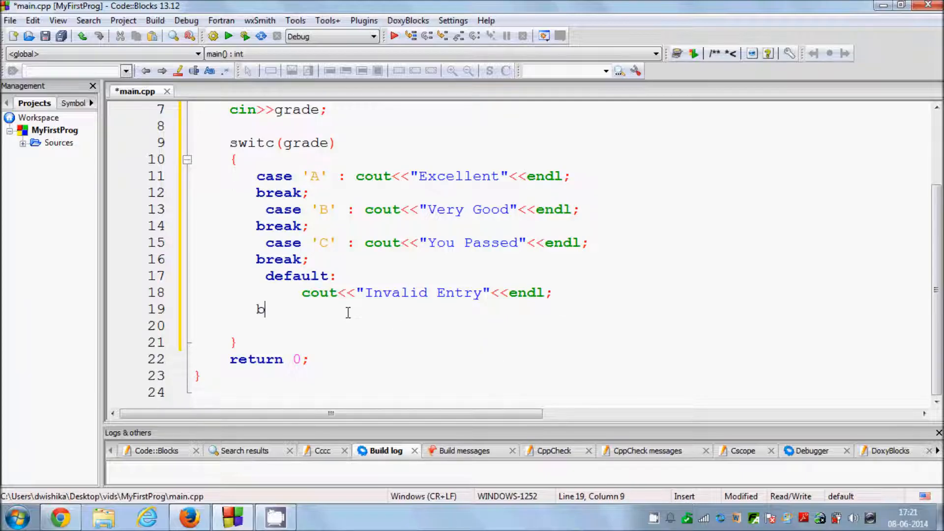
pyautogui.write('reak')
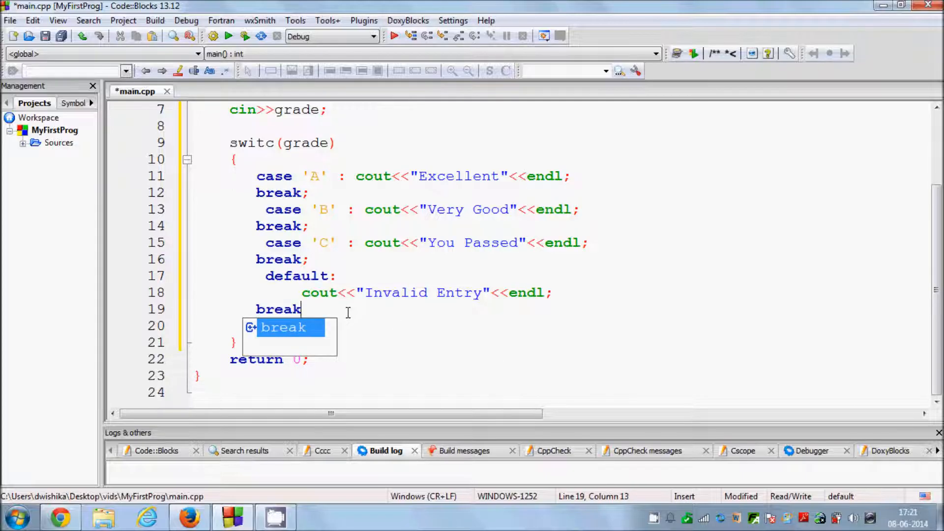
pyautogui.write(';')
pyautogui.click(283, 143)
pyautogui.write('h')
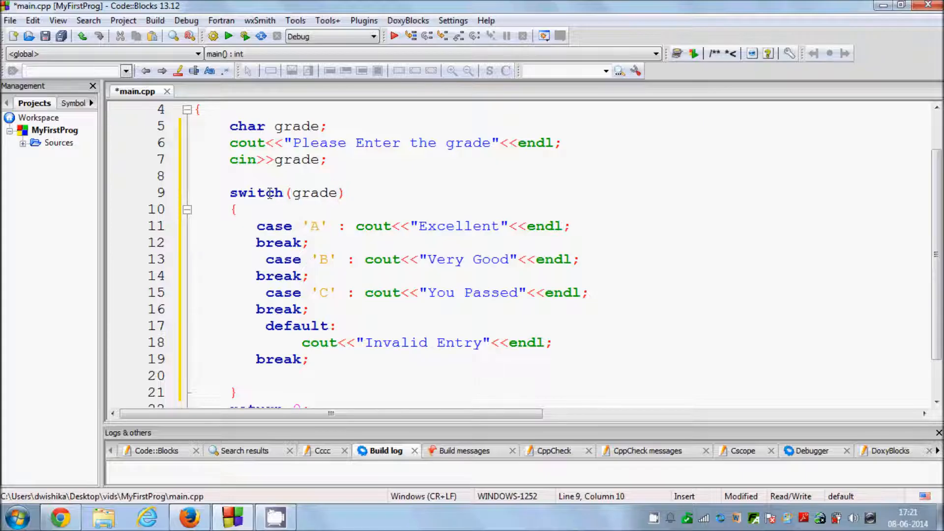
pyautogui.doubleClick(256, 193)
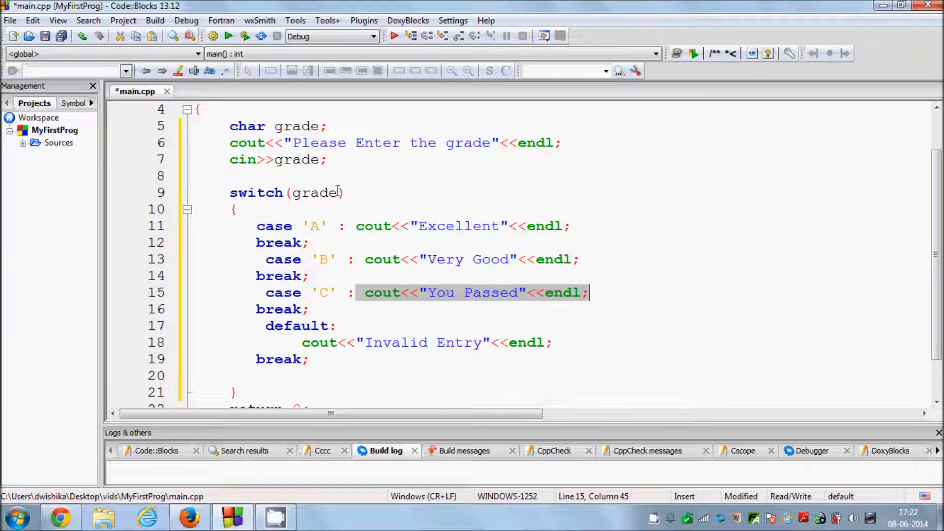
# Build and run the program, then enter grade A at the console prompt.
pyautogui.click(212, 36)
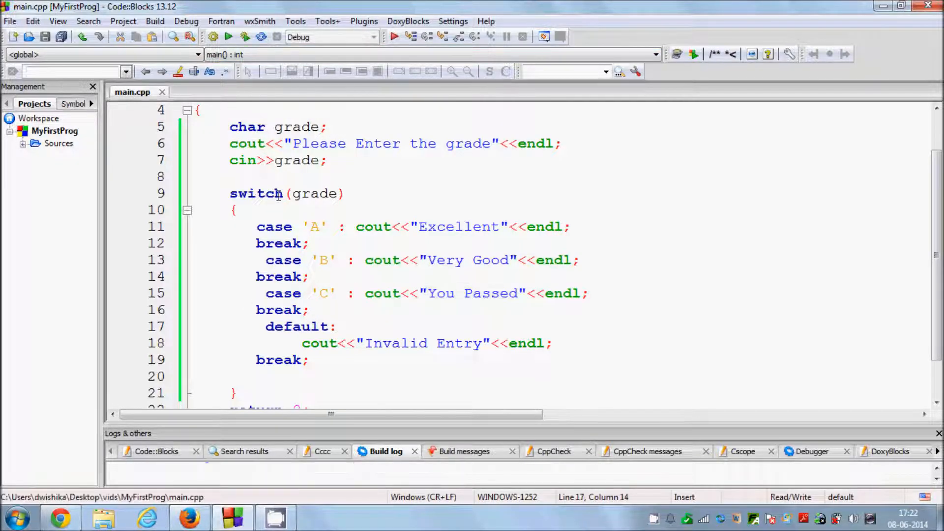
pyautogui.click(228, 37)
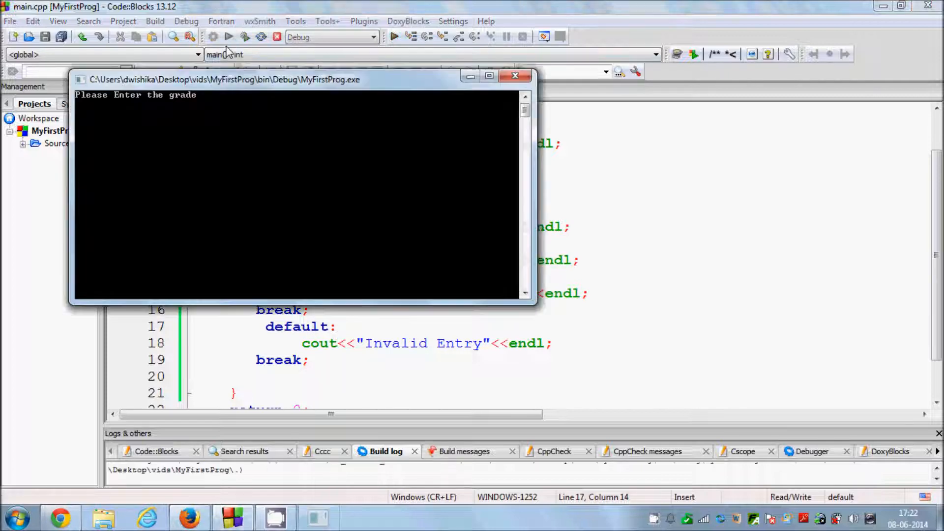
pyautogui.moveTo(224, 79); pyautogui.dragTo(572, 223)
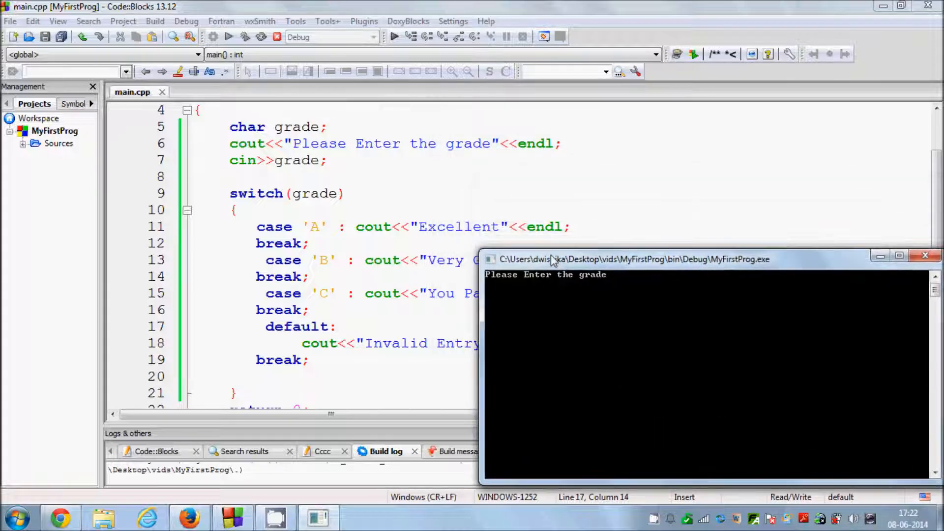
pyautogui.moveTo(454, 247)
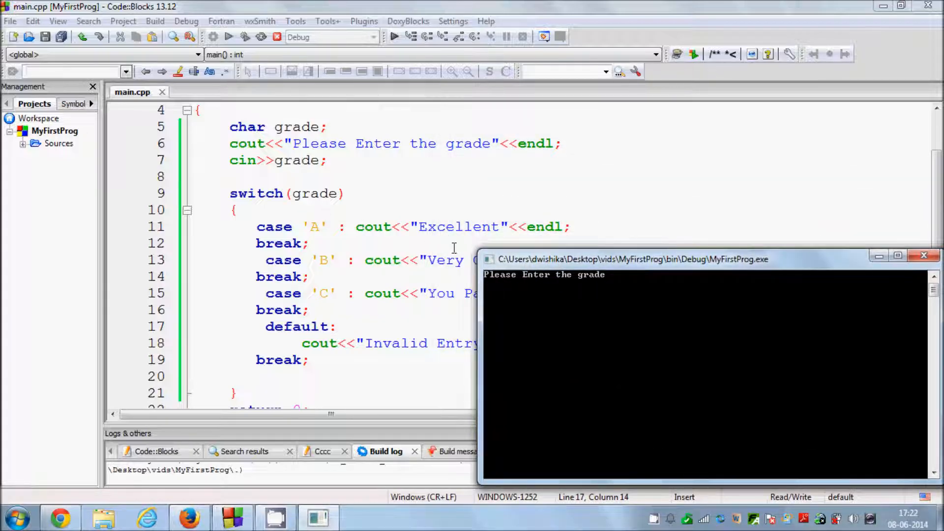
pyautogui.write('A')
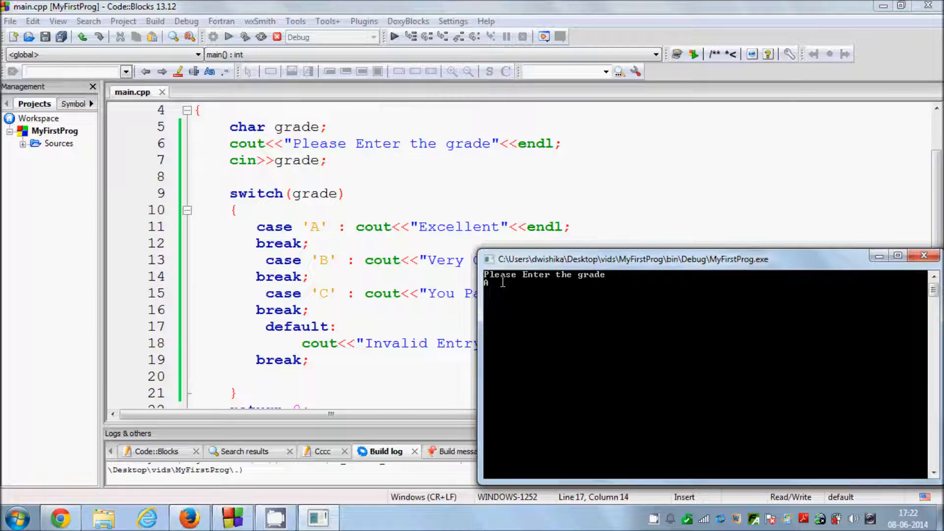
pyautogui.press('enter')
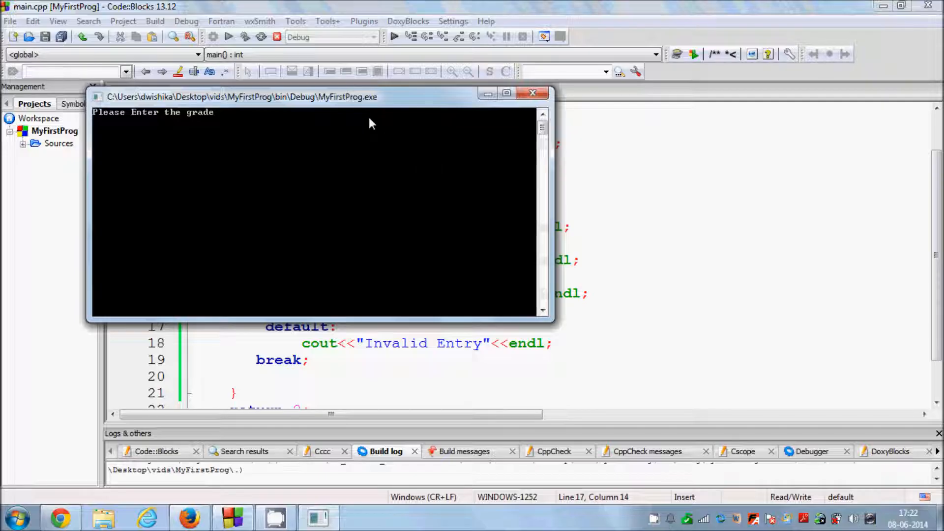
# Rerun the program and try grades B and D at the prompt.
pyautogui.moveTo(241, 96); pyautogui.dragTo(541, 272)
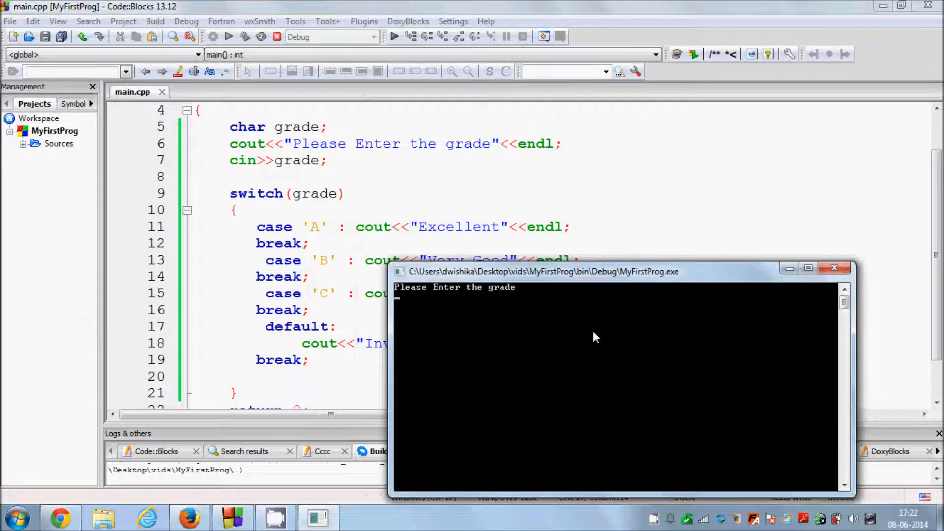
pyautogui.write('B')
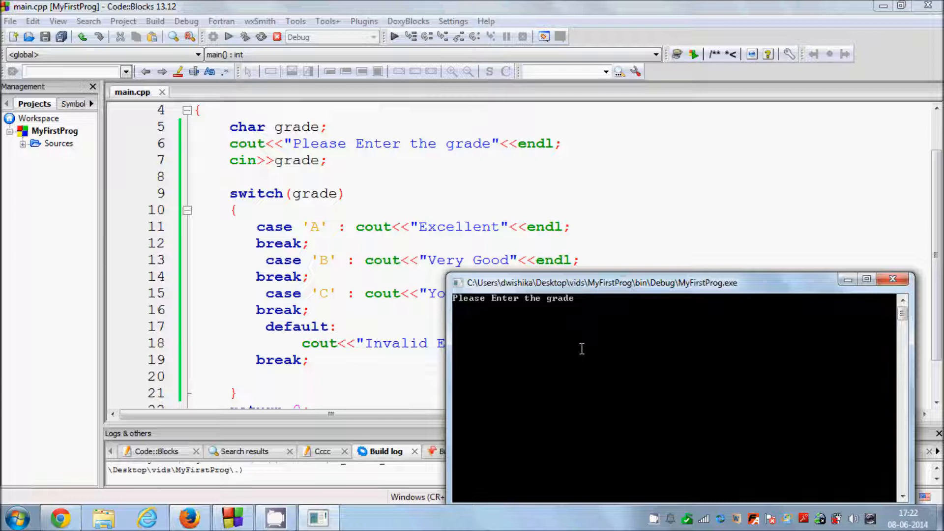
pyautogui.write('D')
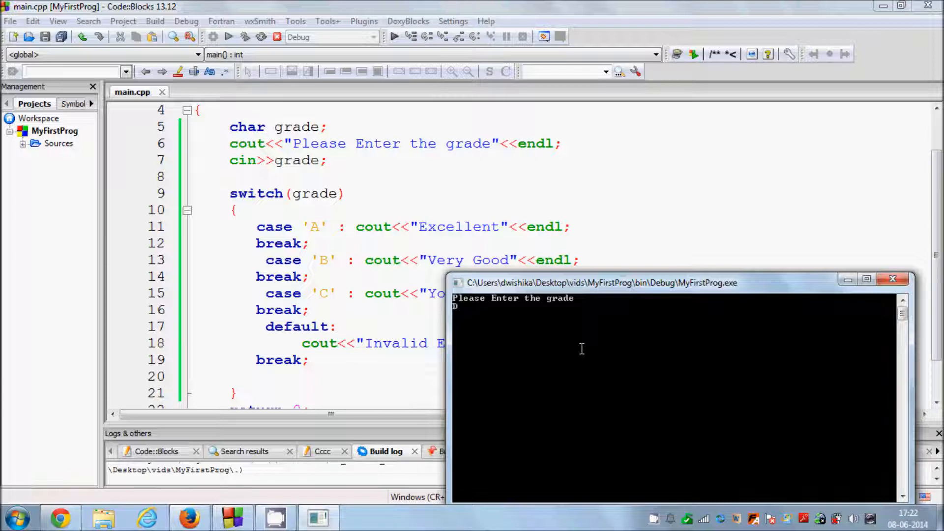
pyautogui.press('enter')
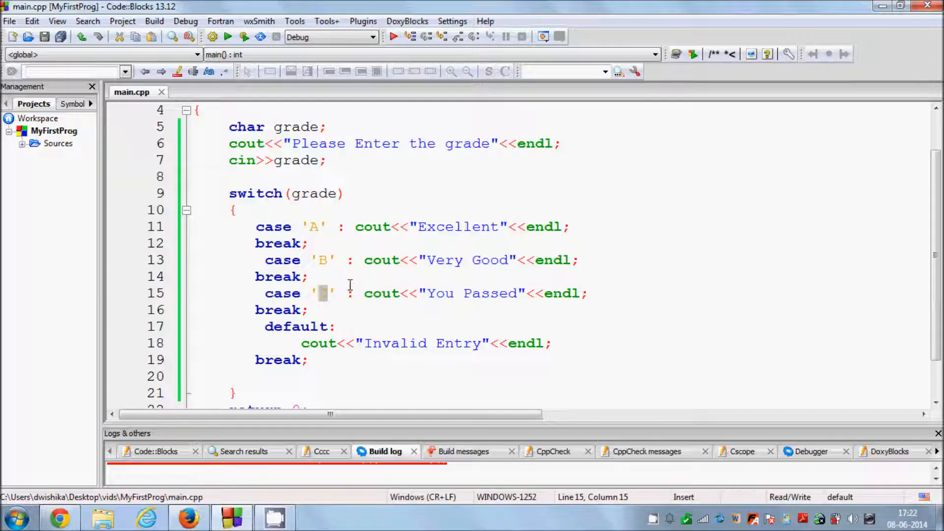
# Place the cursor at the start of the switch body above case 'A'.
pyautogui.scroll(-3)
pyautogui.write('C')
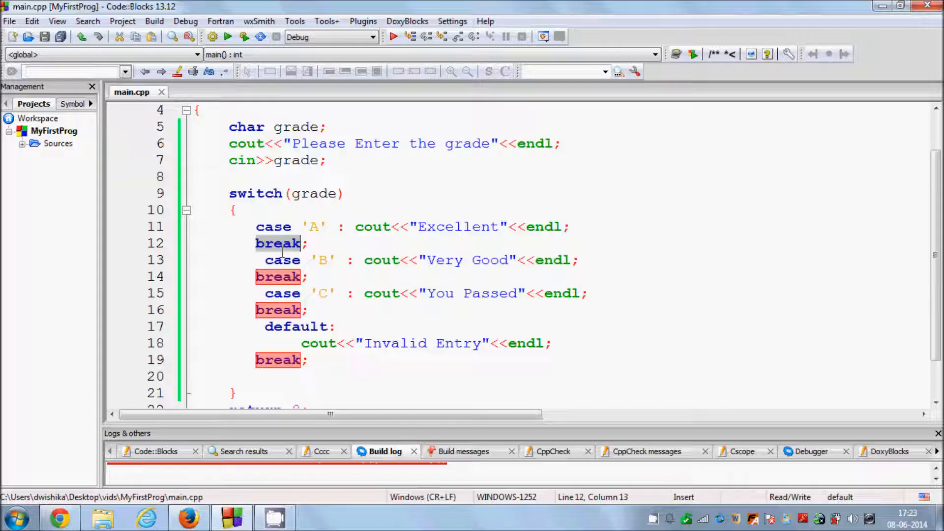
pyautogui.click(235, 209)
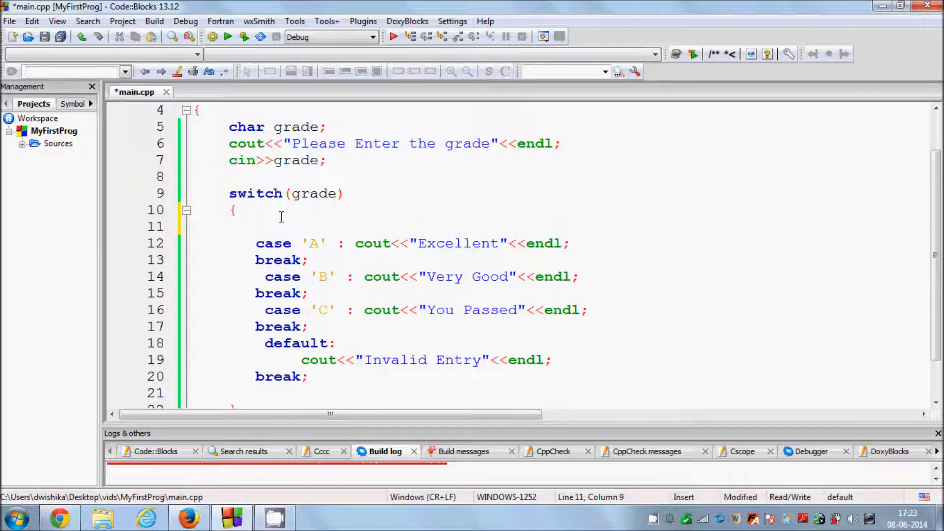
# Write a fall-through case 'a': label directly above case 'A'.
pyautogui.write("case '")
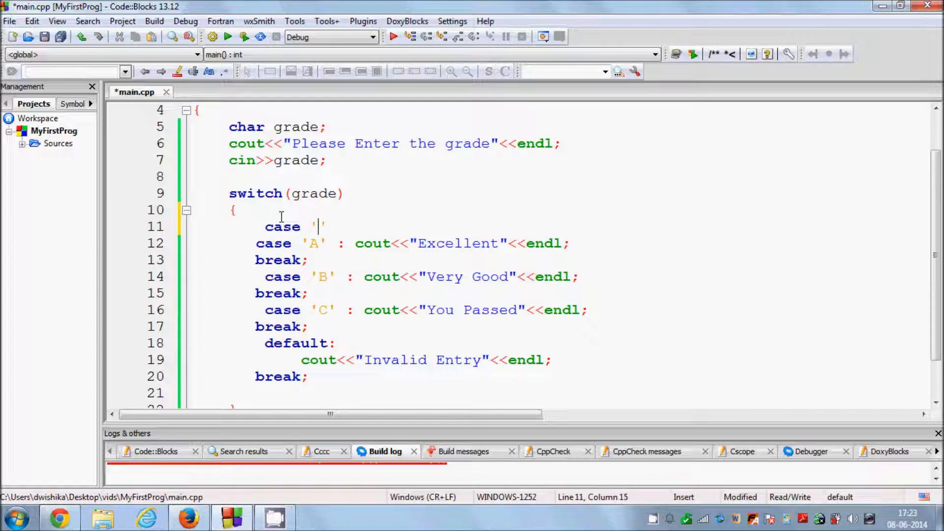
pyautogui.write('a')
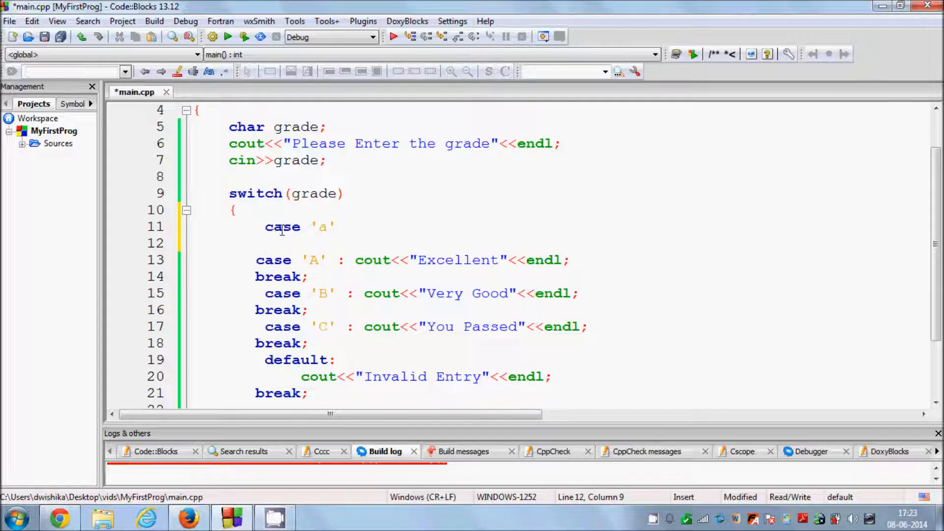
pyautogui.write(':')
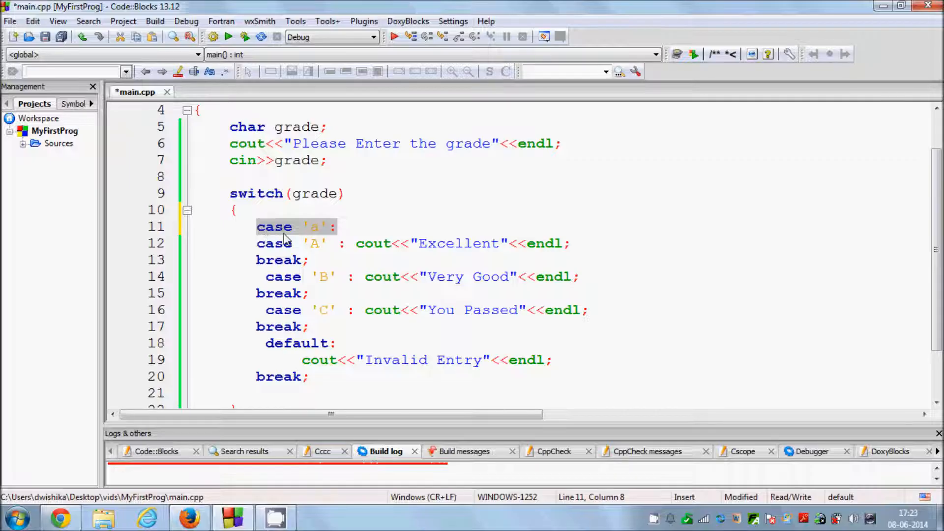
pyautogui.click(258, 226)
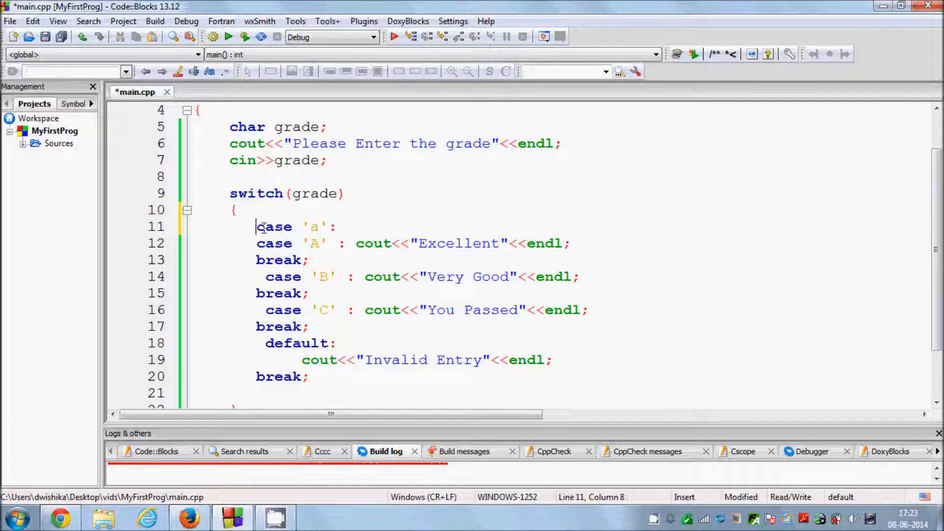
pyautogui.moveTo(255, 226); pyautogui.dragTo(336, 226)
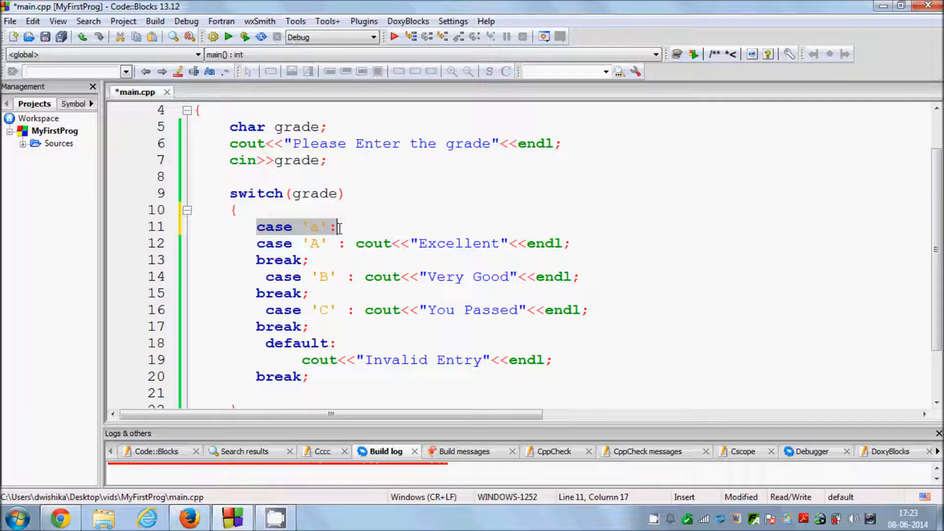
pyautogui.moveTo(316, 238)
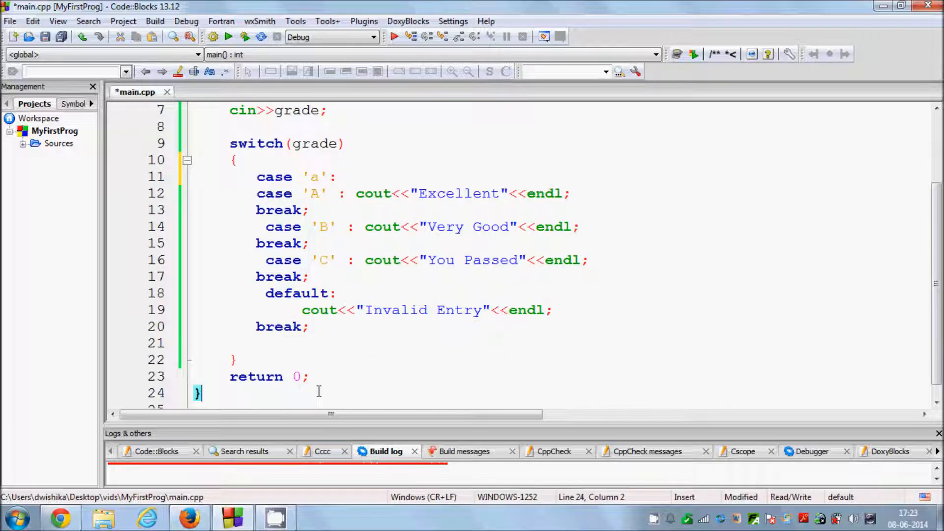
# Review case 'A''s Excellent output and break, and keep its letter as A.
pyautogui.scroll(3)
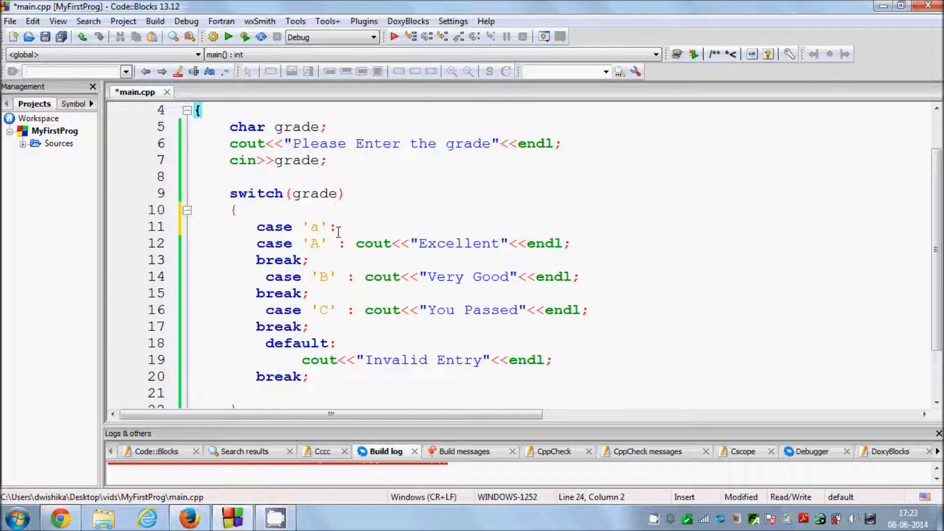
pyautogui.click(340, 227)
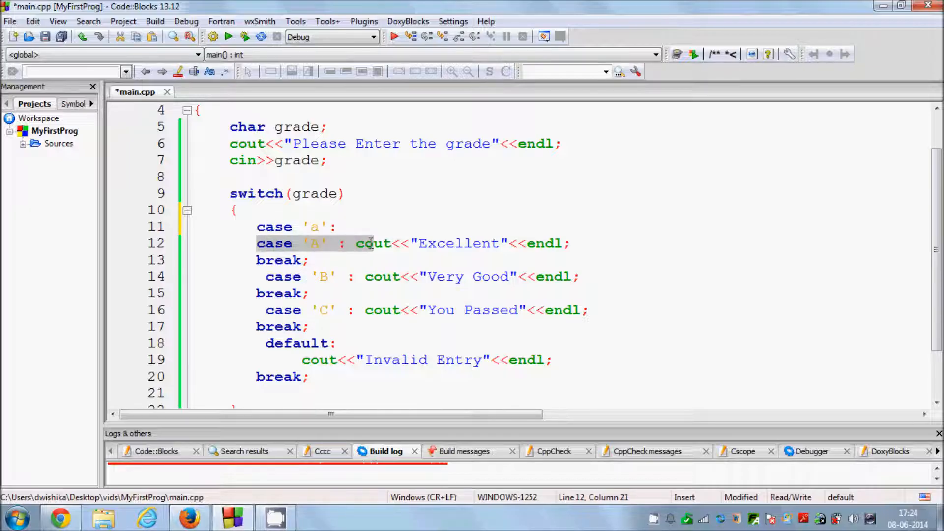
pyautogui.doubleClick(458, 243)
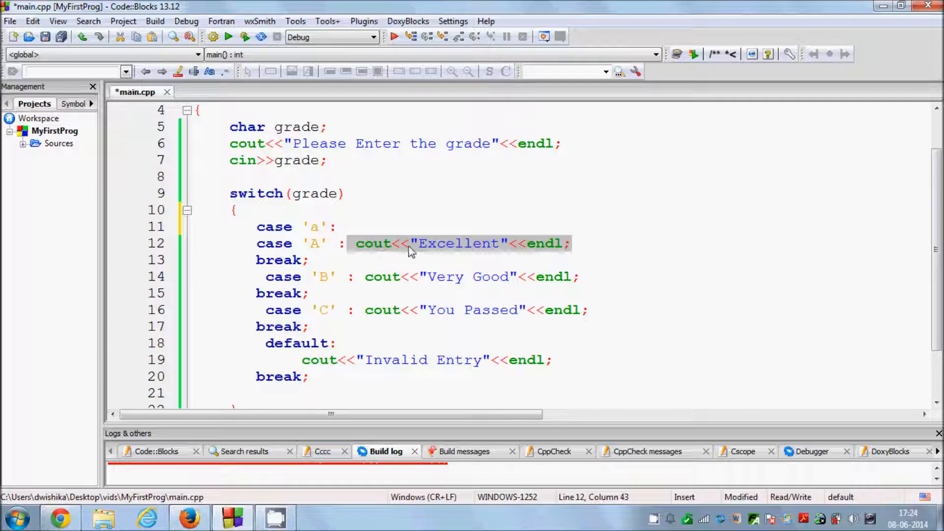
pyautogui.click(309, 260)
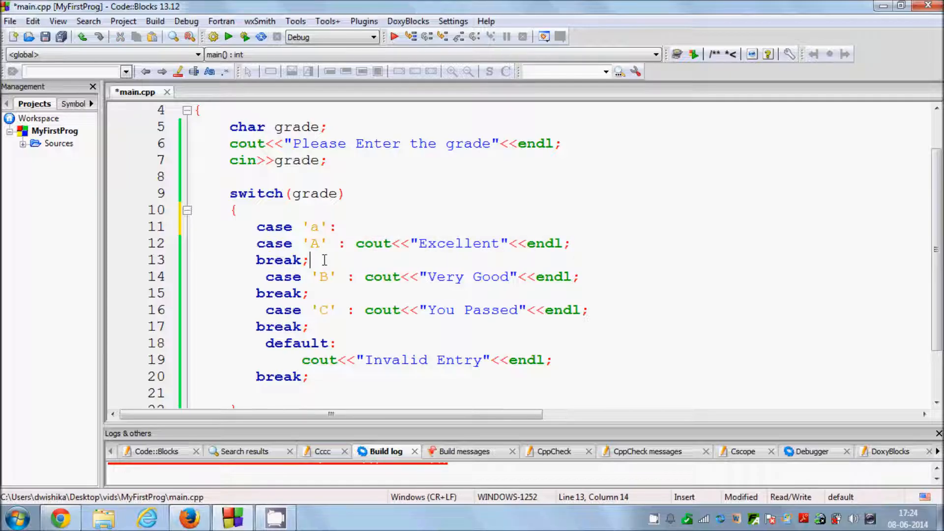
pyautogui.doubleClick(280, 260)
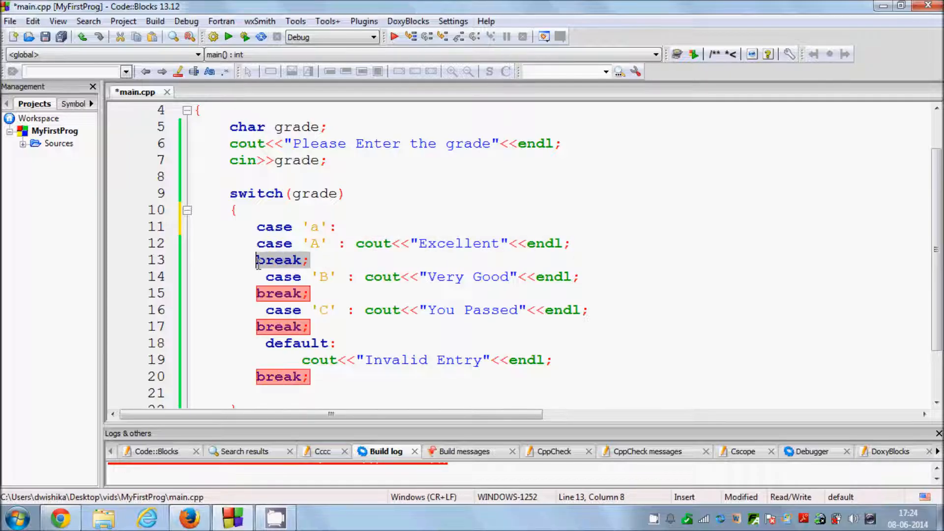
pyautogui.scroll(-3)
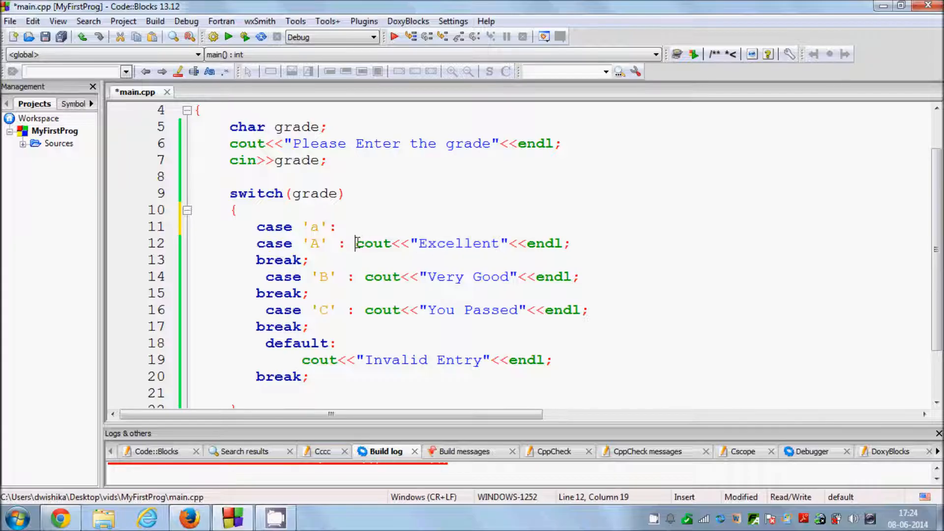
pyautogui.moveTo(355, 243); pyautogui.dragTo(570, 243)
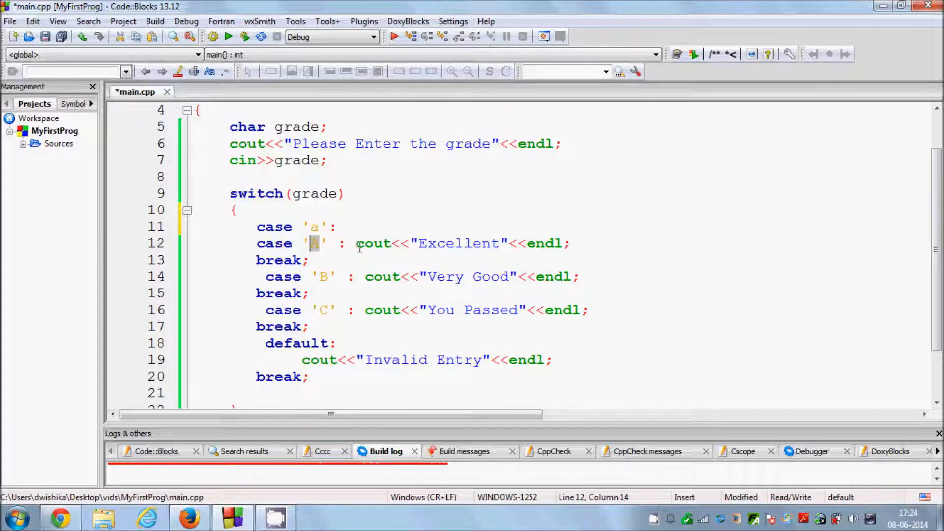
pyautogui.moveTo(373, 243)
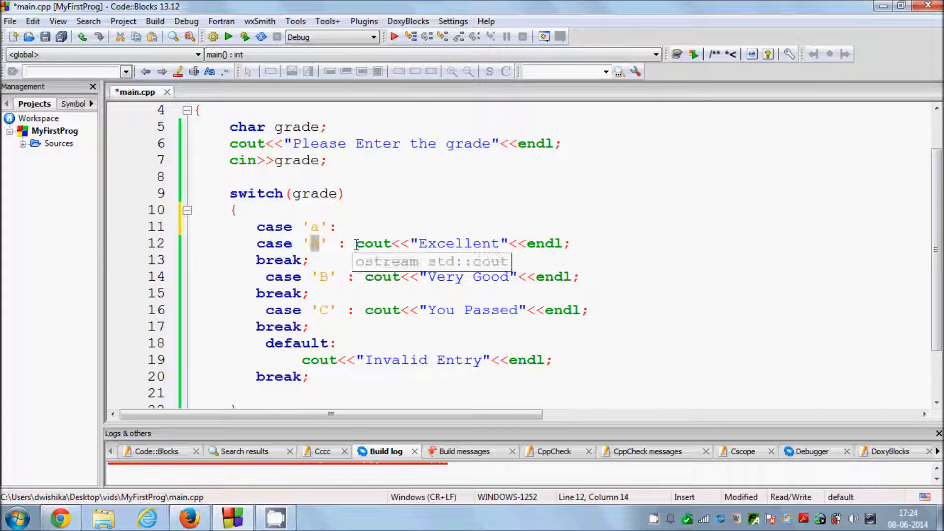
pyautogui.write('A')
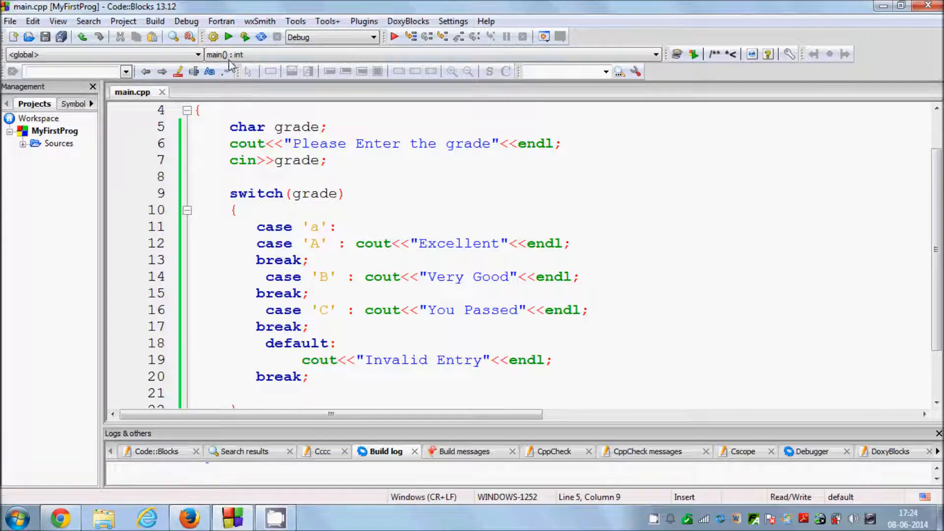
# Build and run the program and enter grade a, which prints Excellent.
pyautogui.click(244, 36)
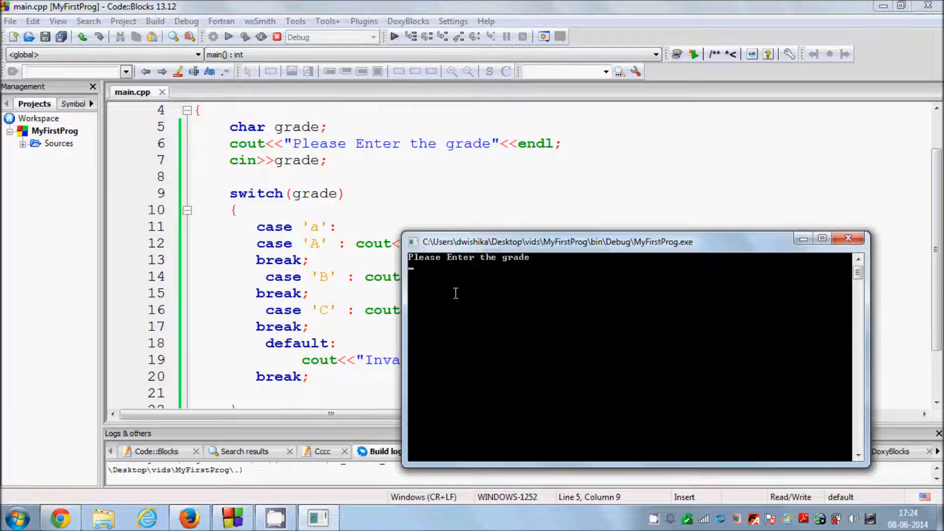
pyautogui.write('a')
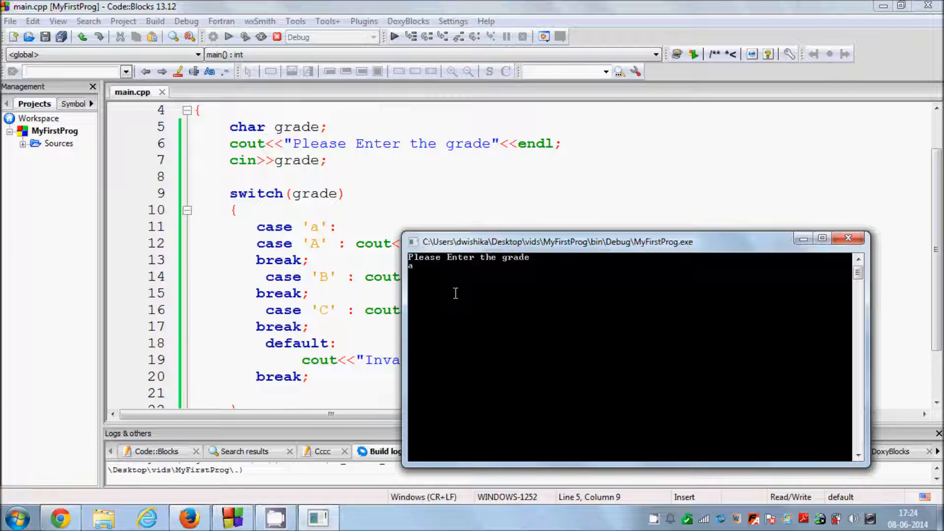
pyautogui.press('enter')
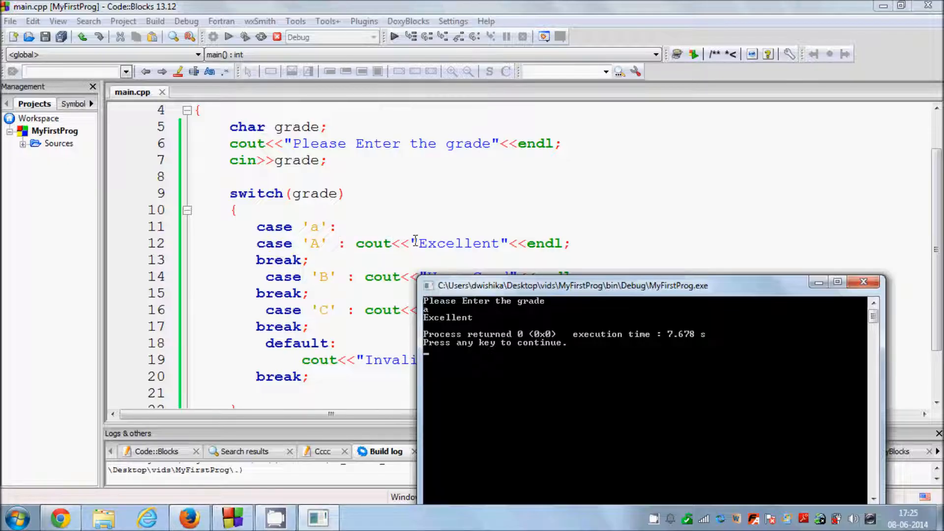
pyautogui.moveTo(355, 256)
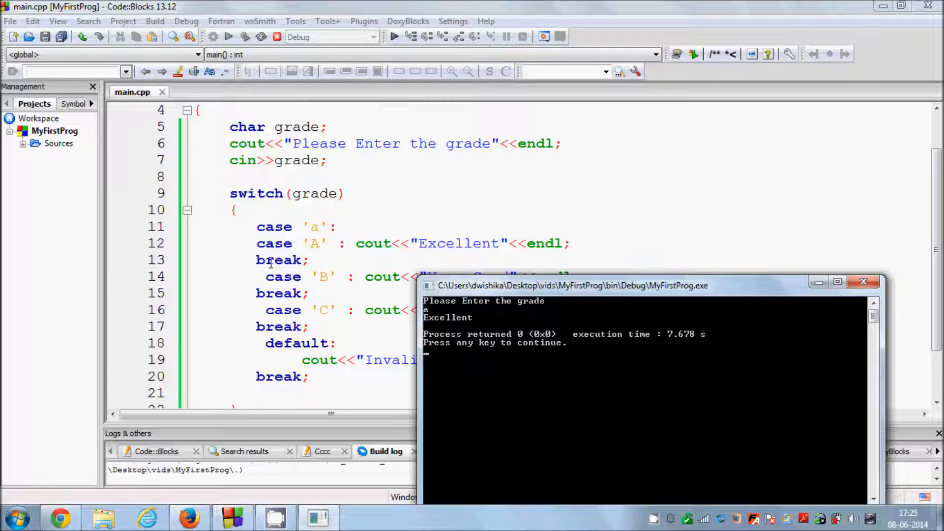
pyautogui.moveTo(273, 259)
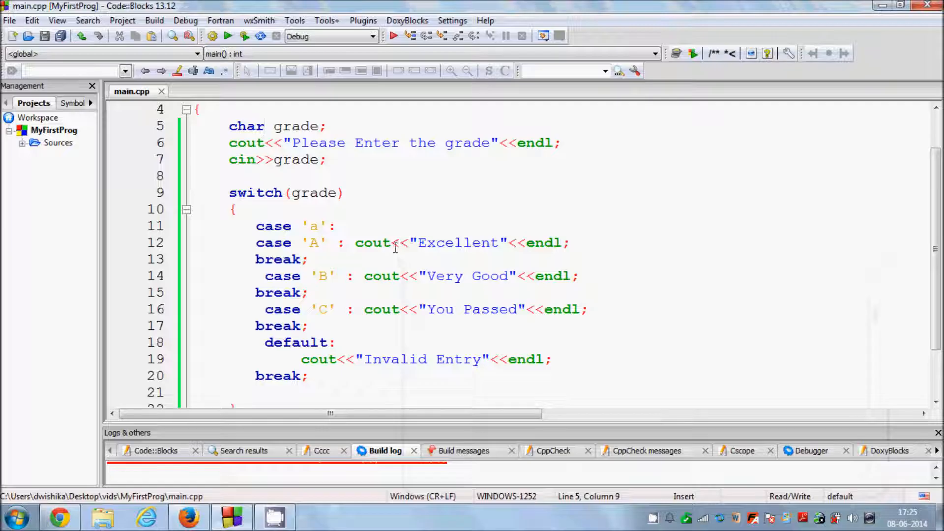
pyautogui.scroll(-3)
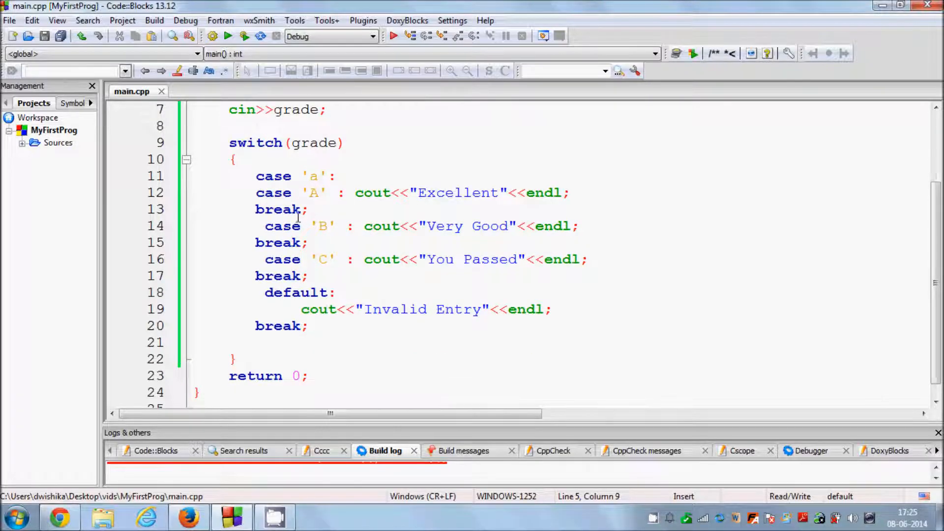
pyautogui.doubleClick(296, 292)
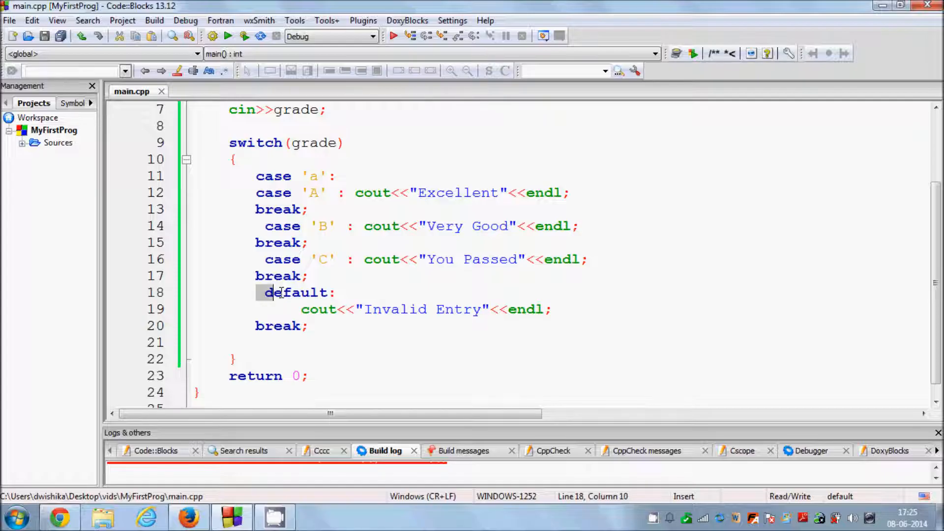
pyautogui.moveTo(265, 292); pyautogui.dragTo(551, 309)
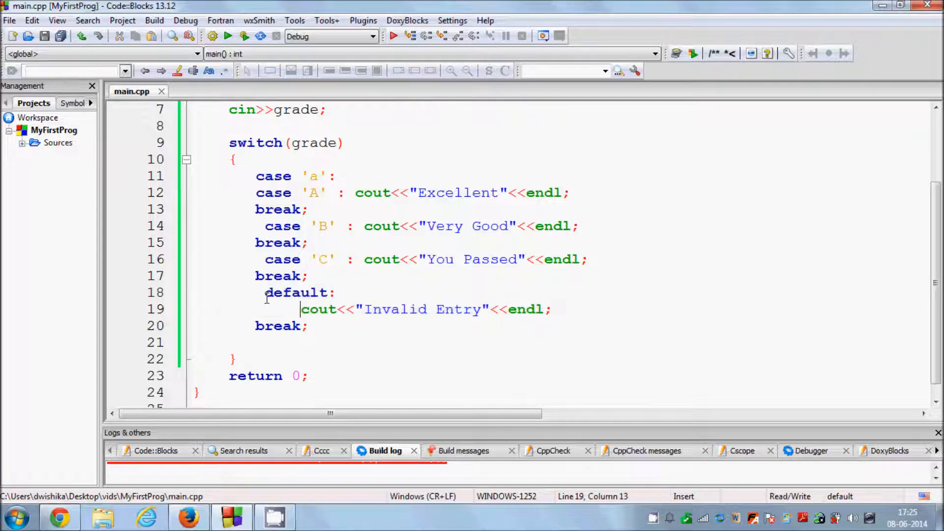
pyautogui.moveTo(264, 292); pyautogui.dragTo(550, 309)
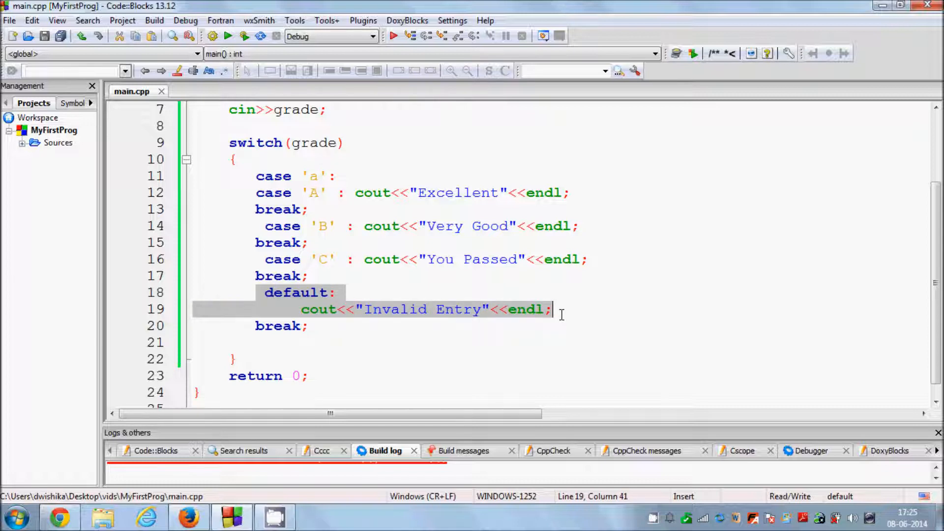